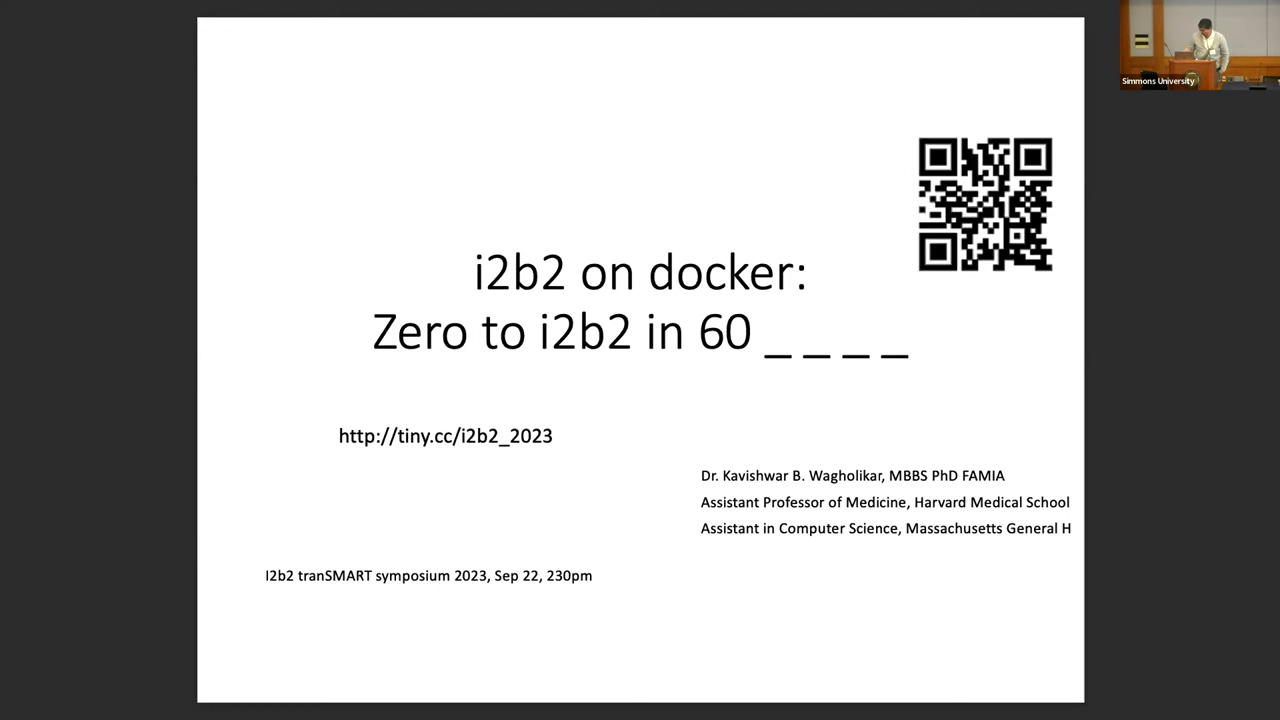
Step: Advance from the title slide to the i2b2-etl-docker architecture slide
key("Right")
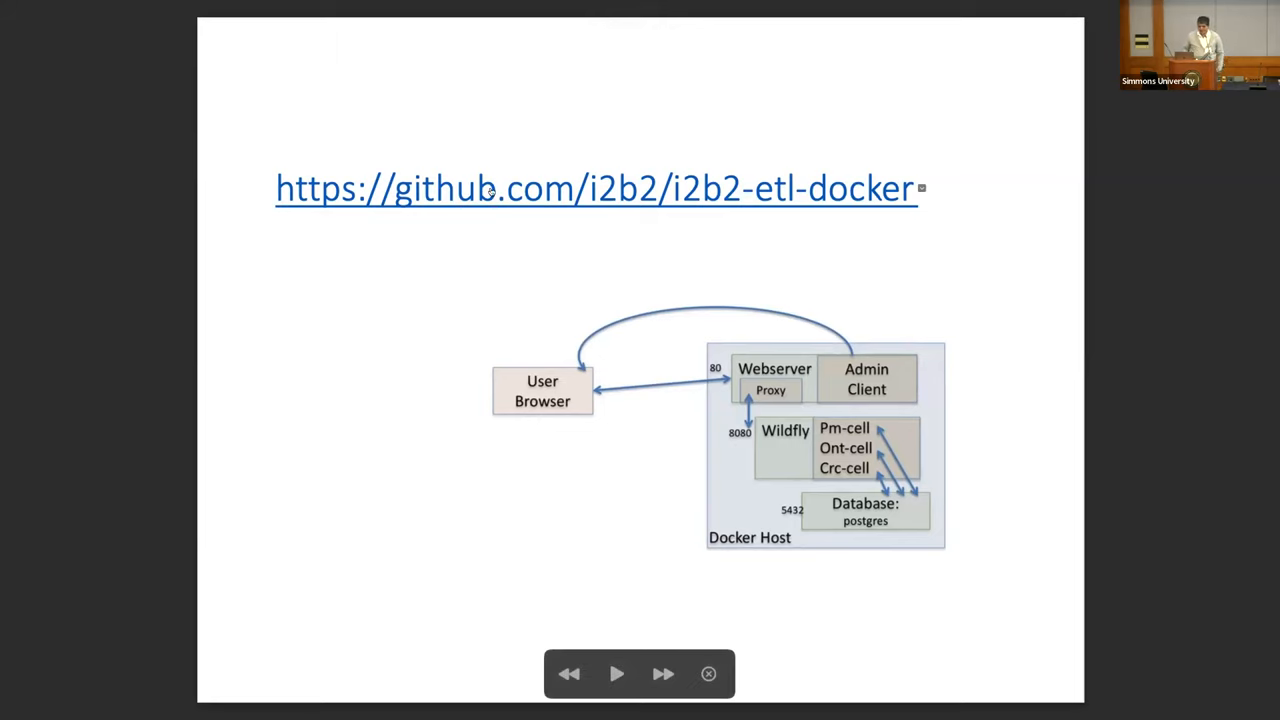
mouse_move(788, 194)
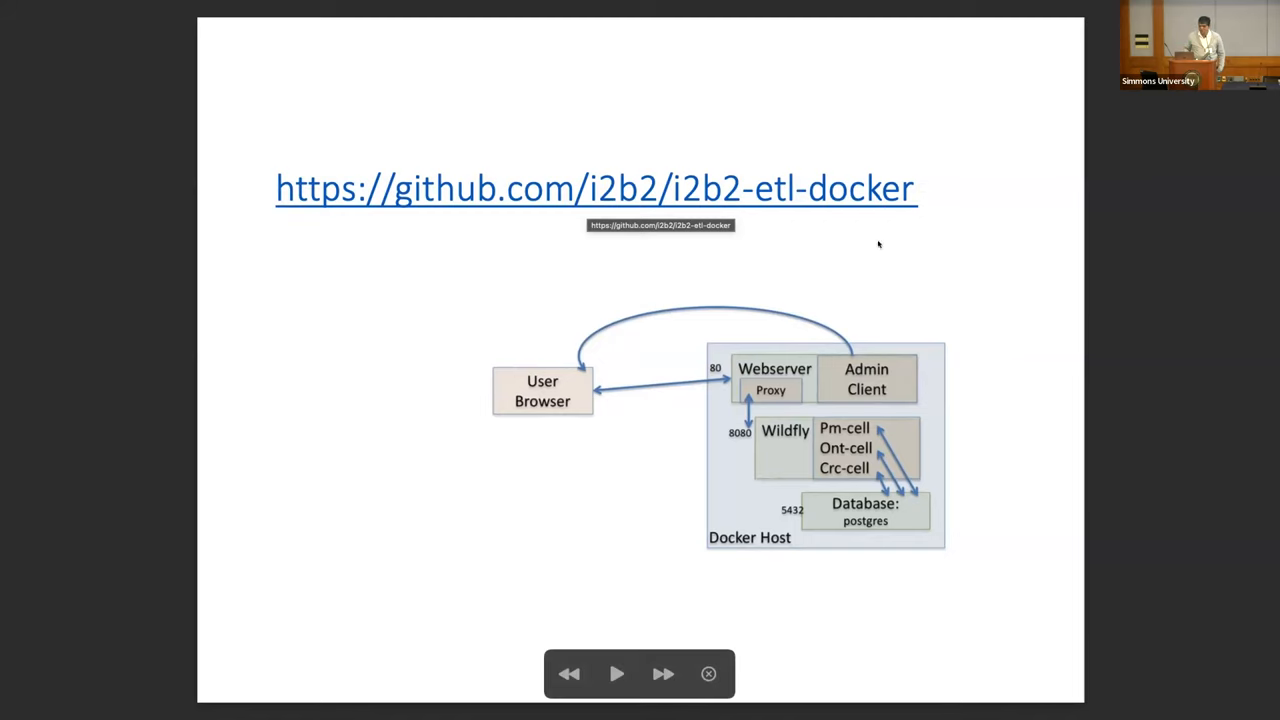
mouse_move(817, 417)
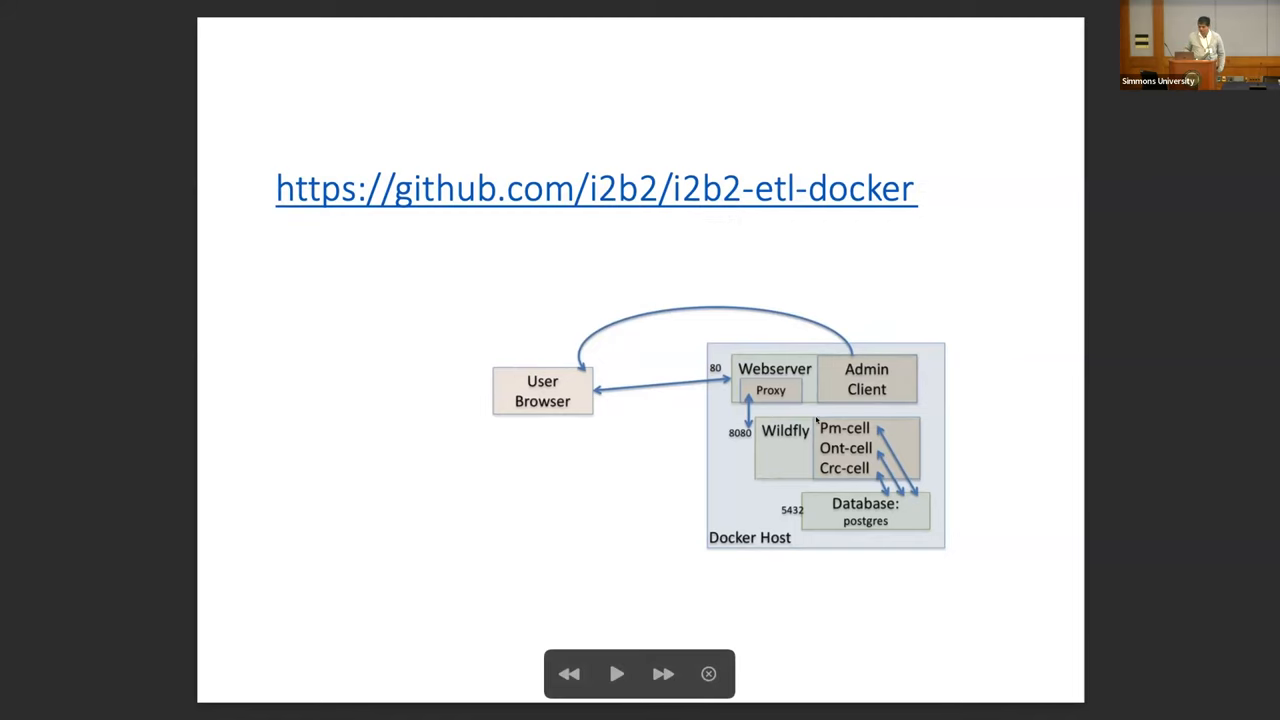
mouse_move(605, 402)
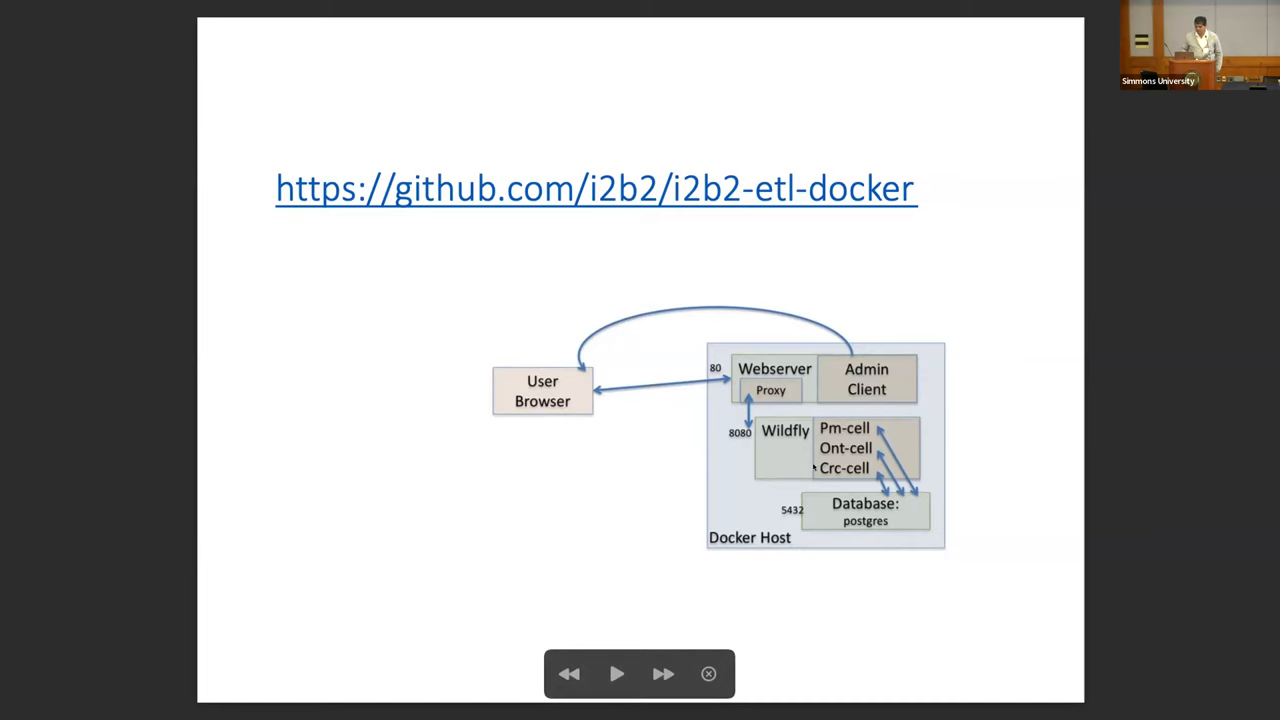
mouse_move(852, 485)
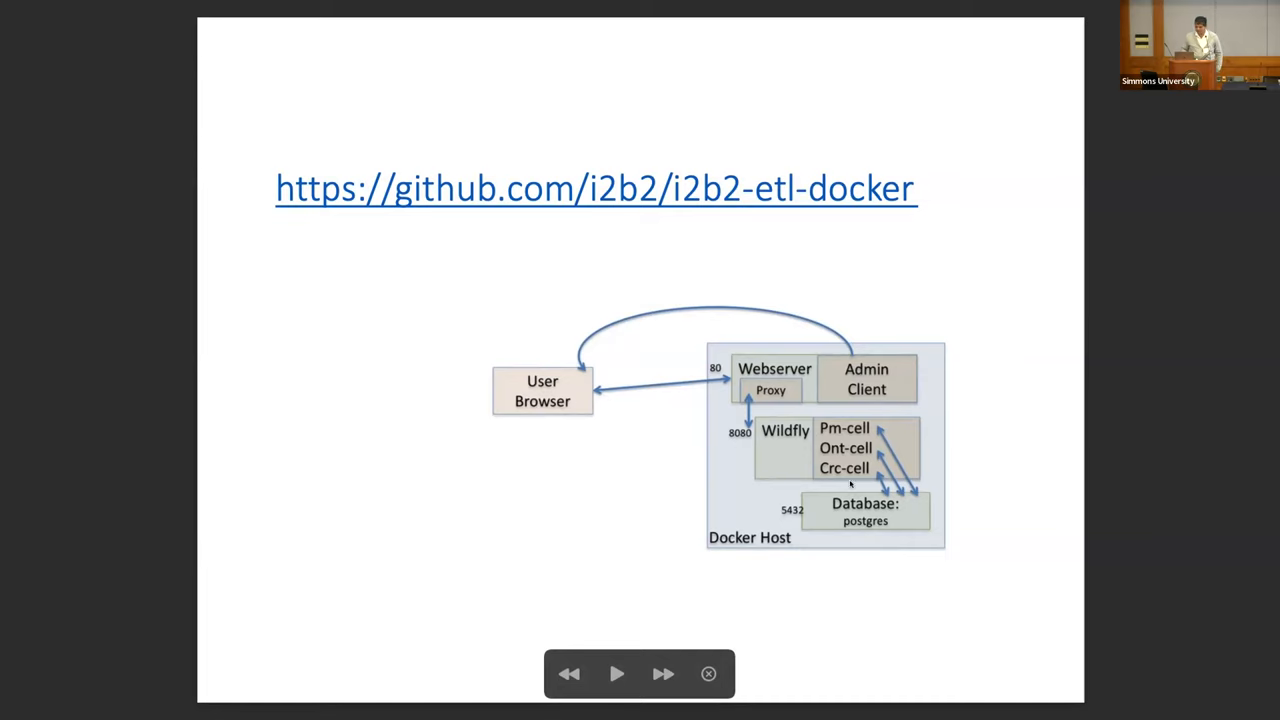
mouse_move(723, 407)
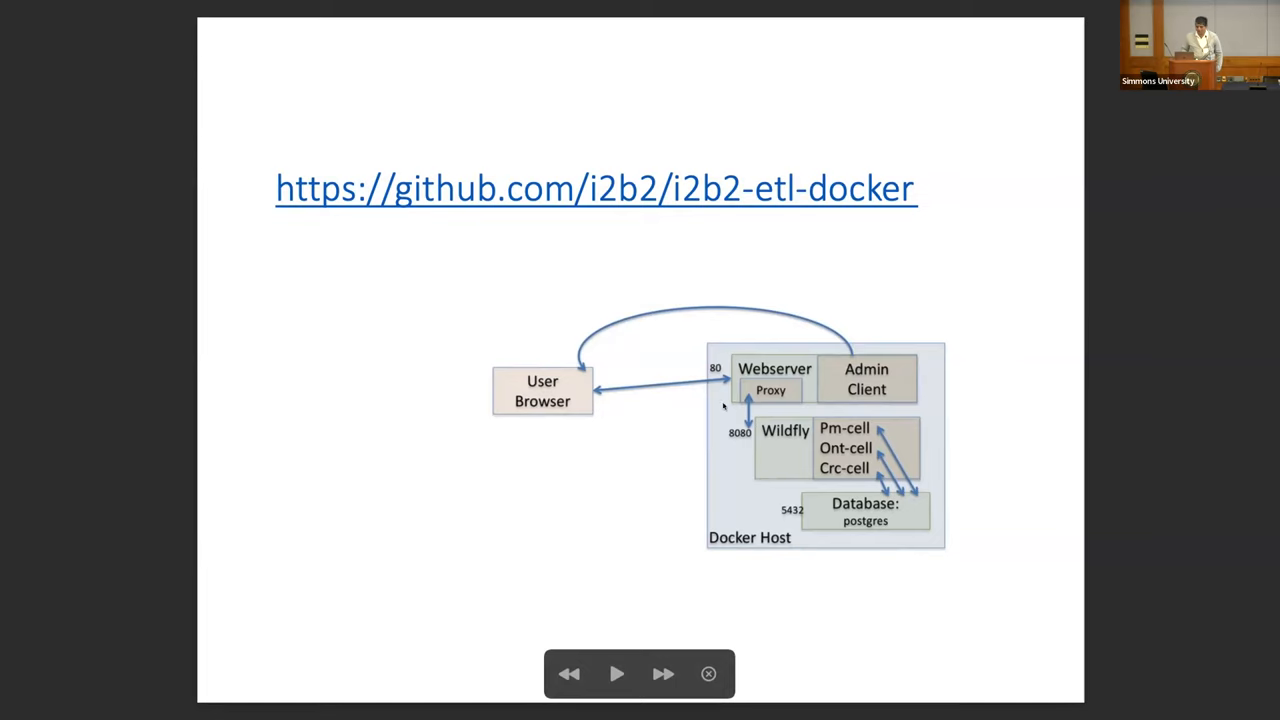
mouse_move(439, 459)
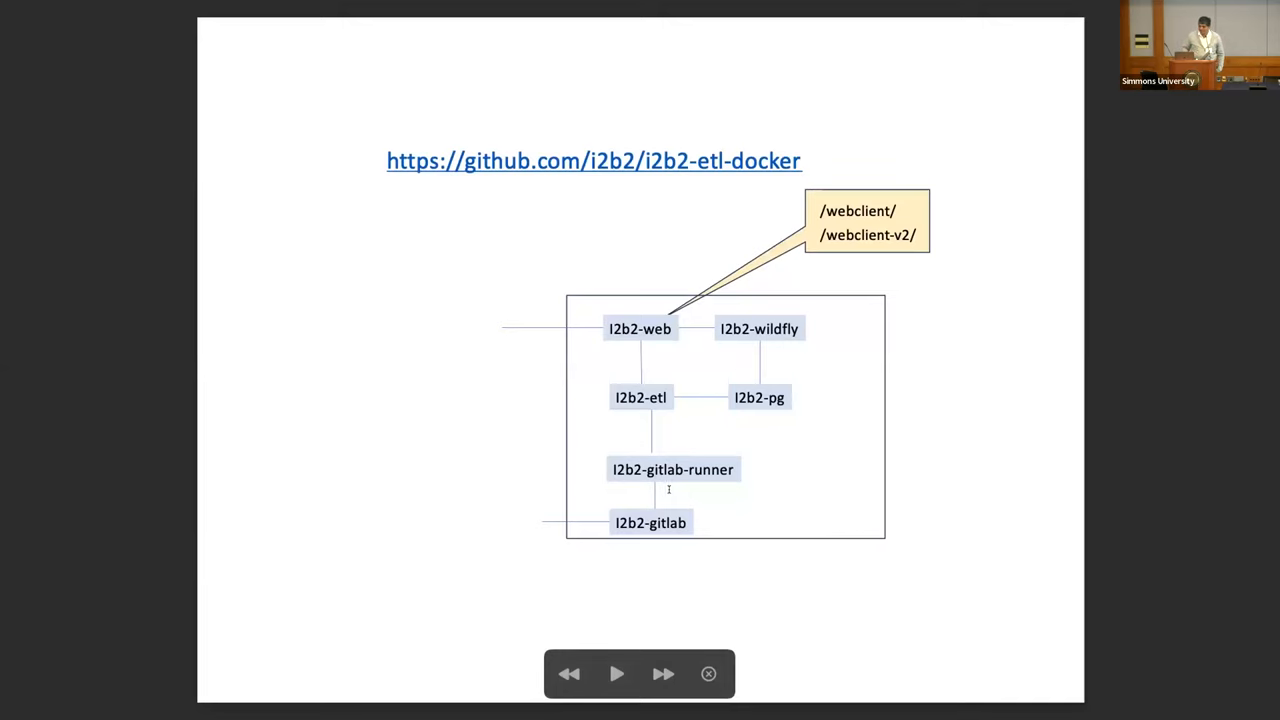
mouse_move(666, 504)
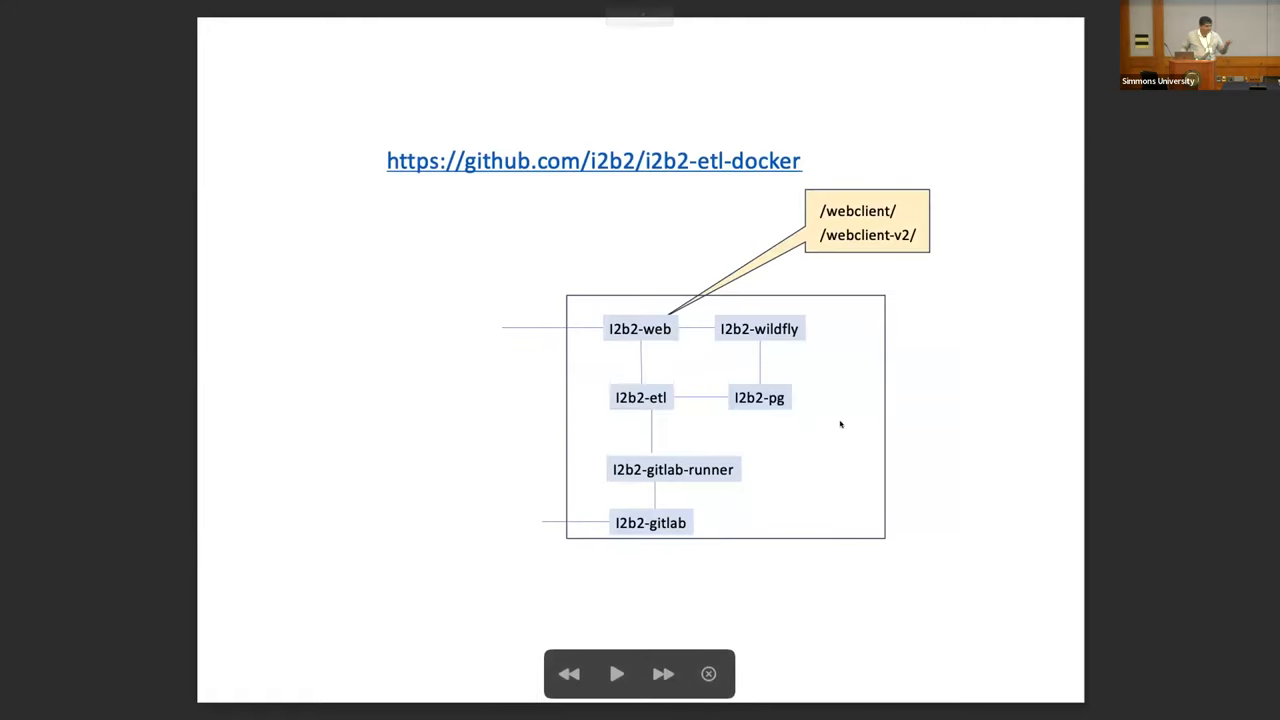
mouse_move(878, 256)
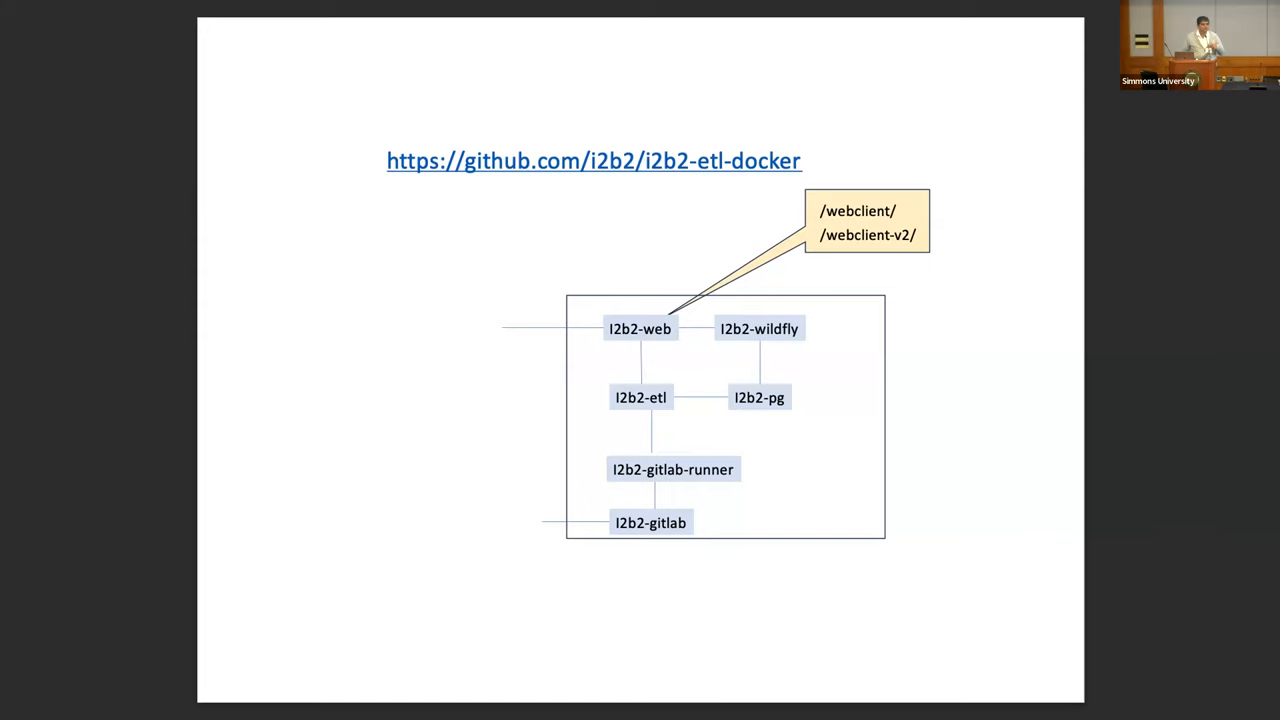
Step: Advance to the slide linking Meta-Data (concepts.csv) to Data (facts.csv)
key("Right")
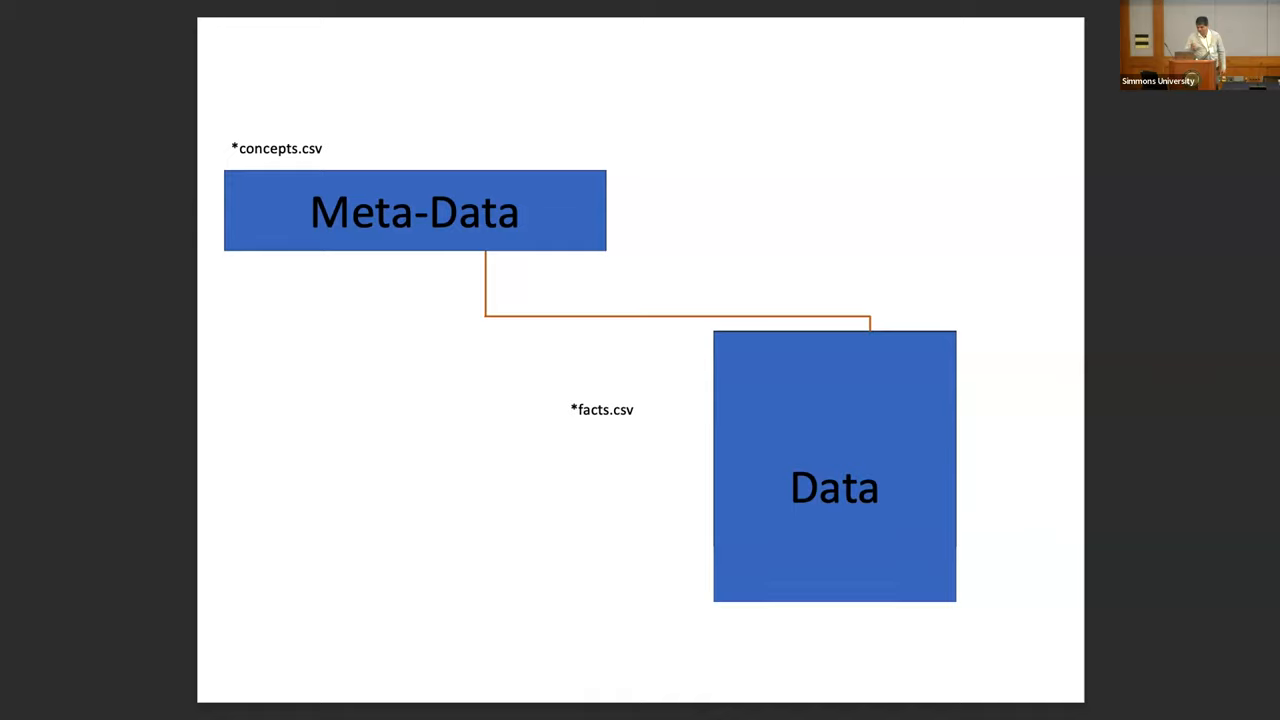
Step: Advance to page 7, the I2b2-ETL module slide with sample CSV tables
key("Right")
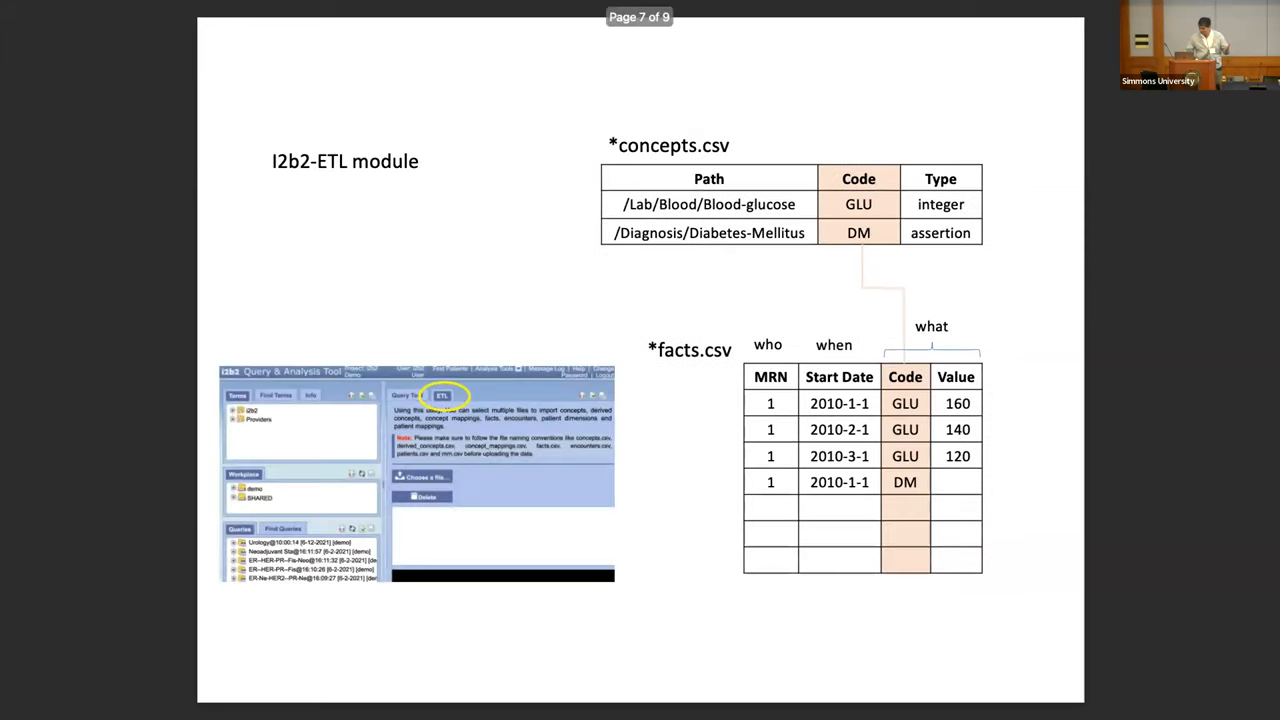
key("Right")
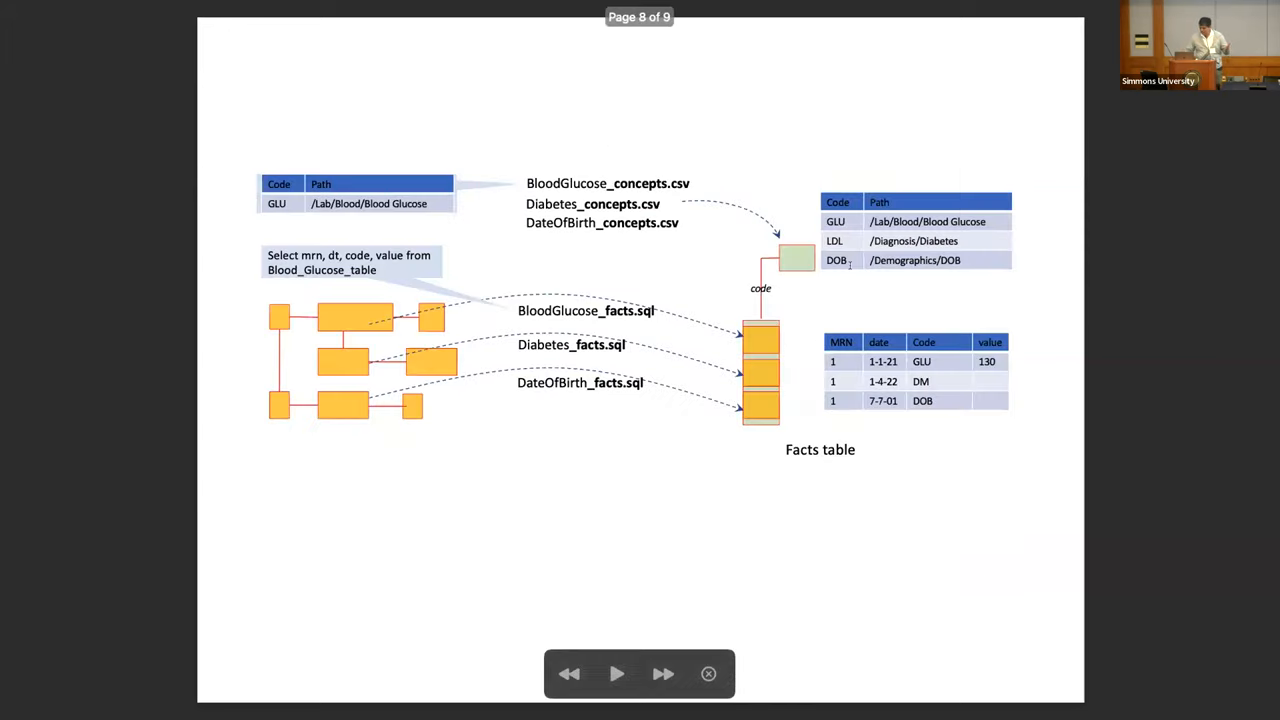
mouse_move(410, 402)
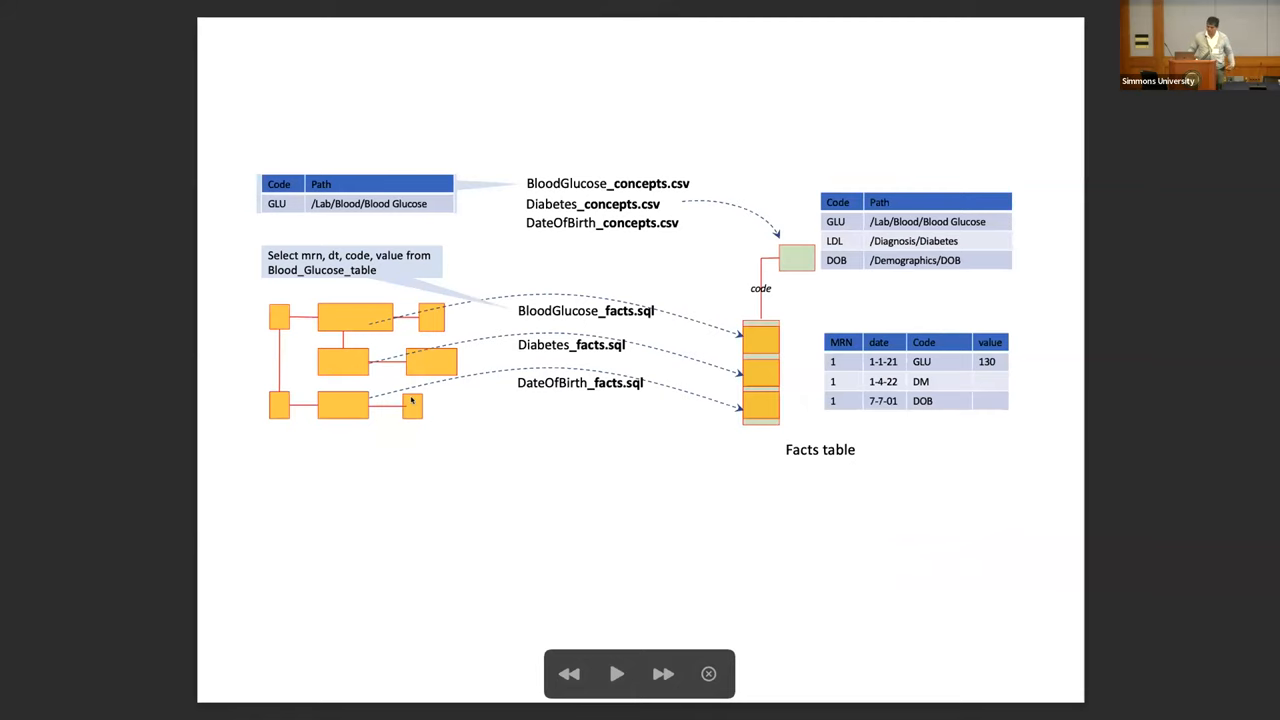
mouse_move(382, 414)
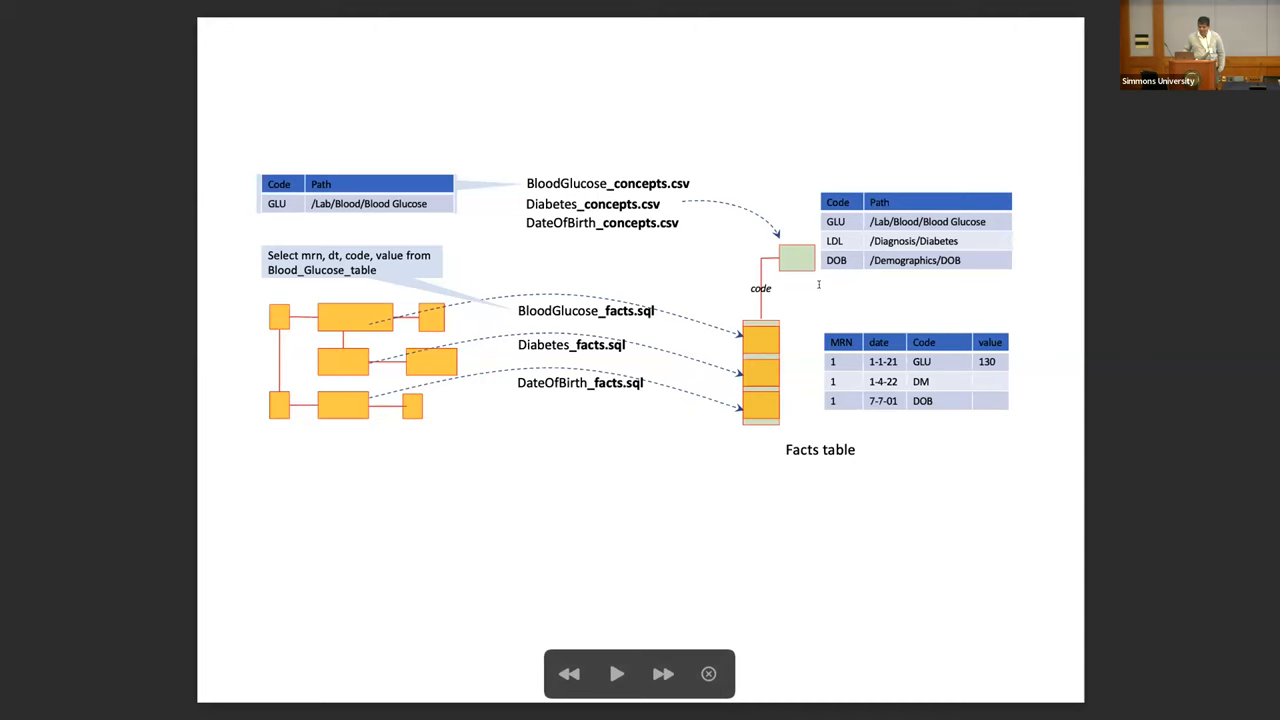
mouse_move(791, 288)
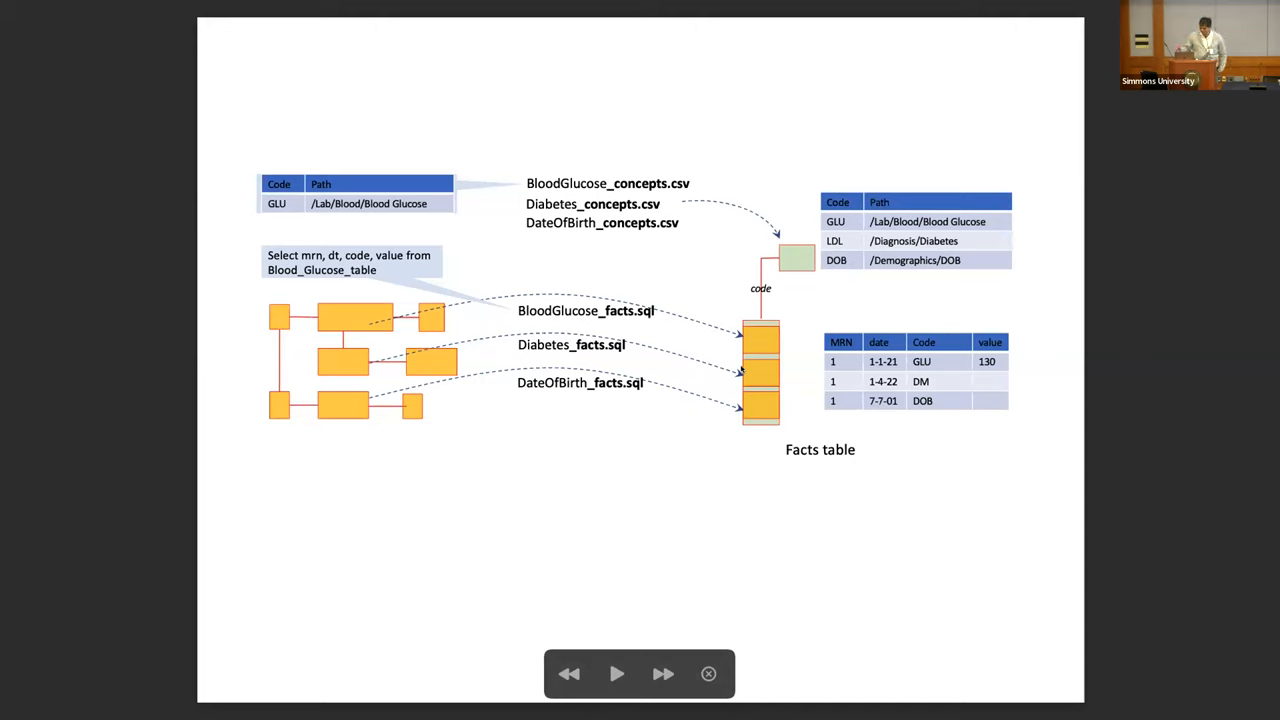
mouse_move(695, 308)
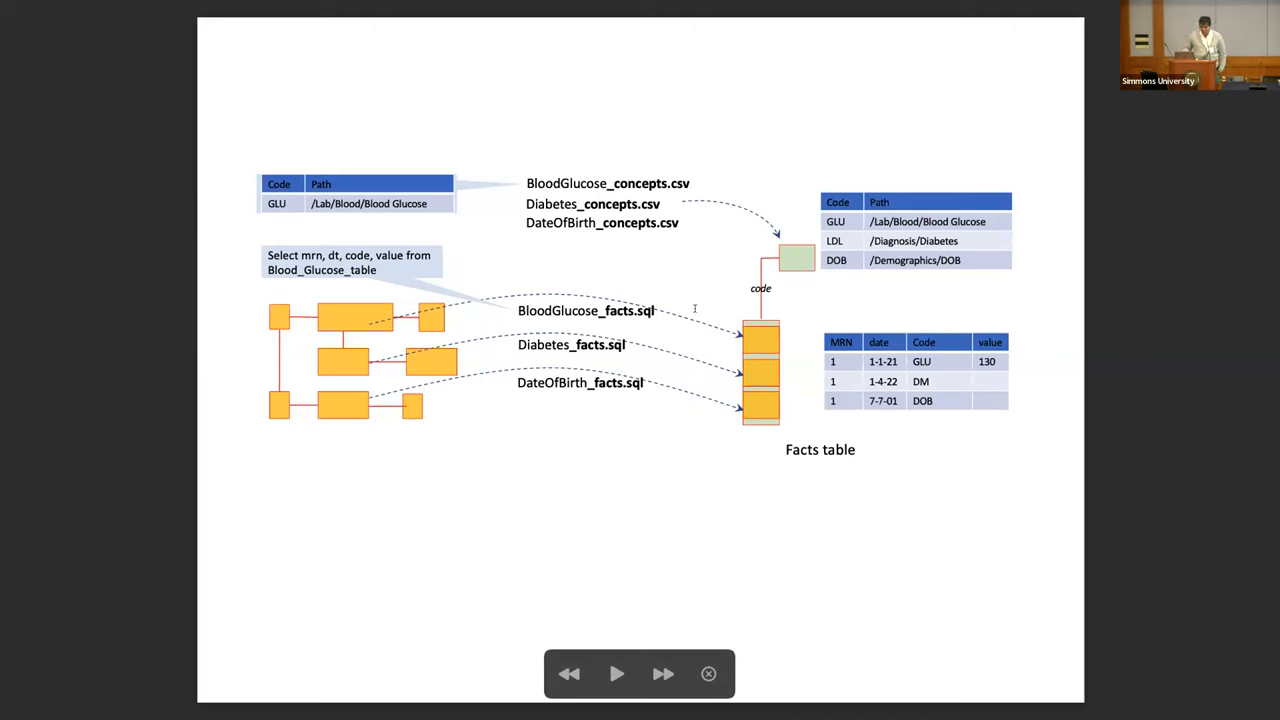
mouse_move(760, 330)
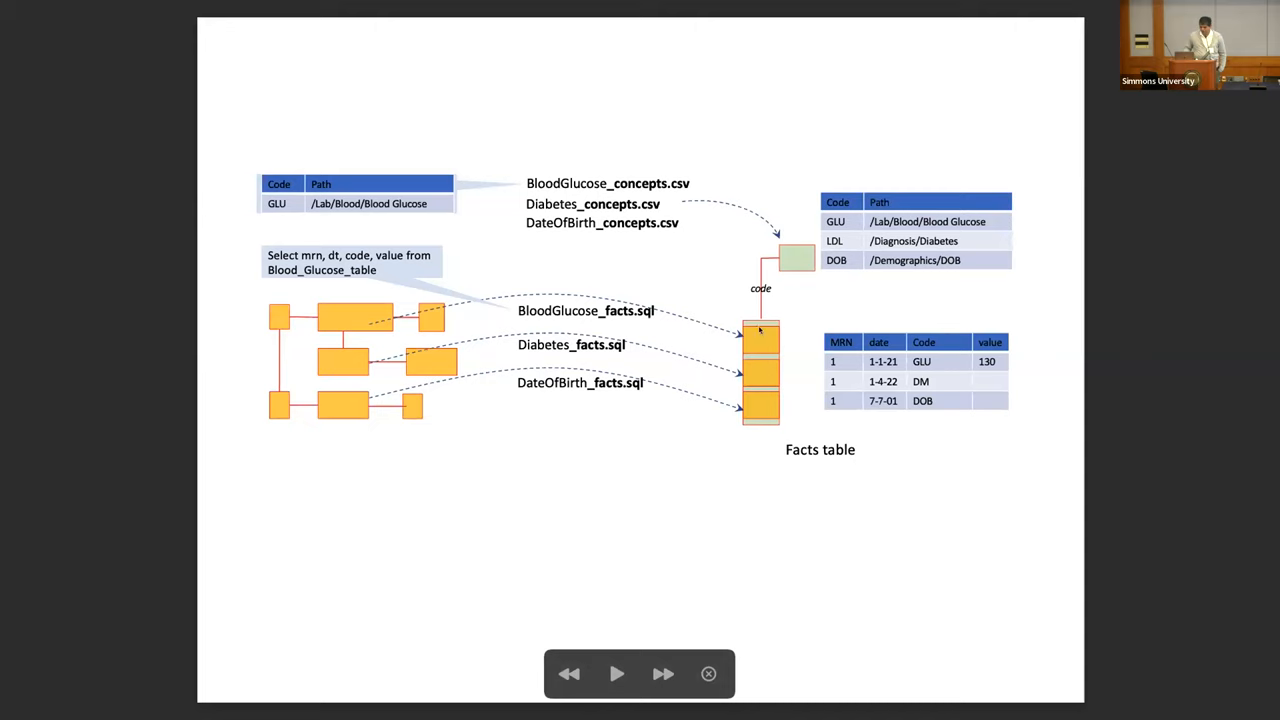
mouse_move(728, 293)
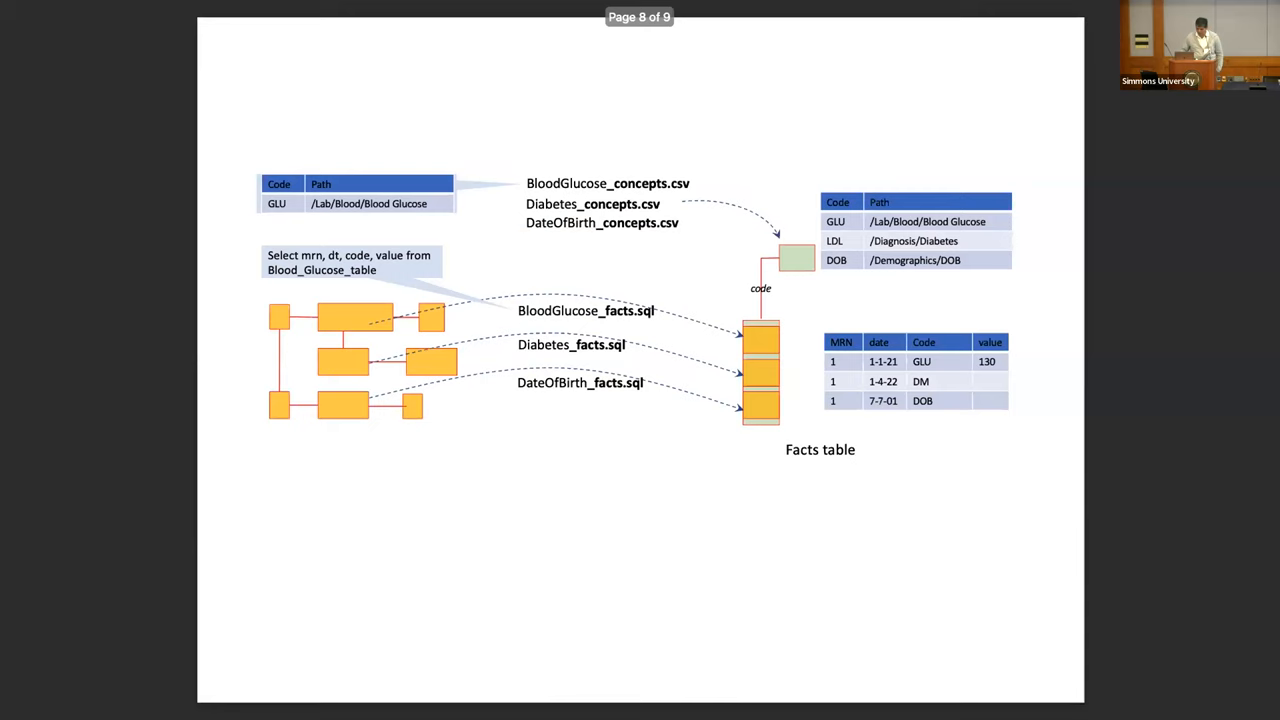
key("Right")
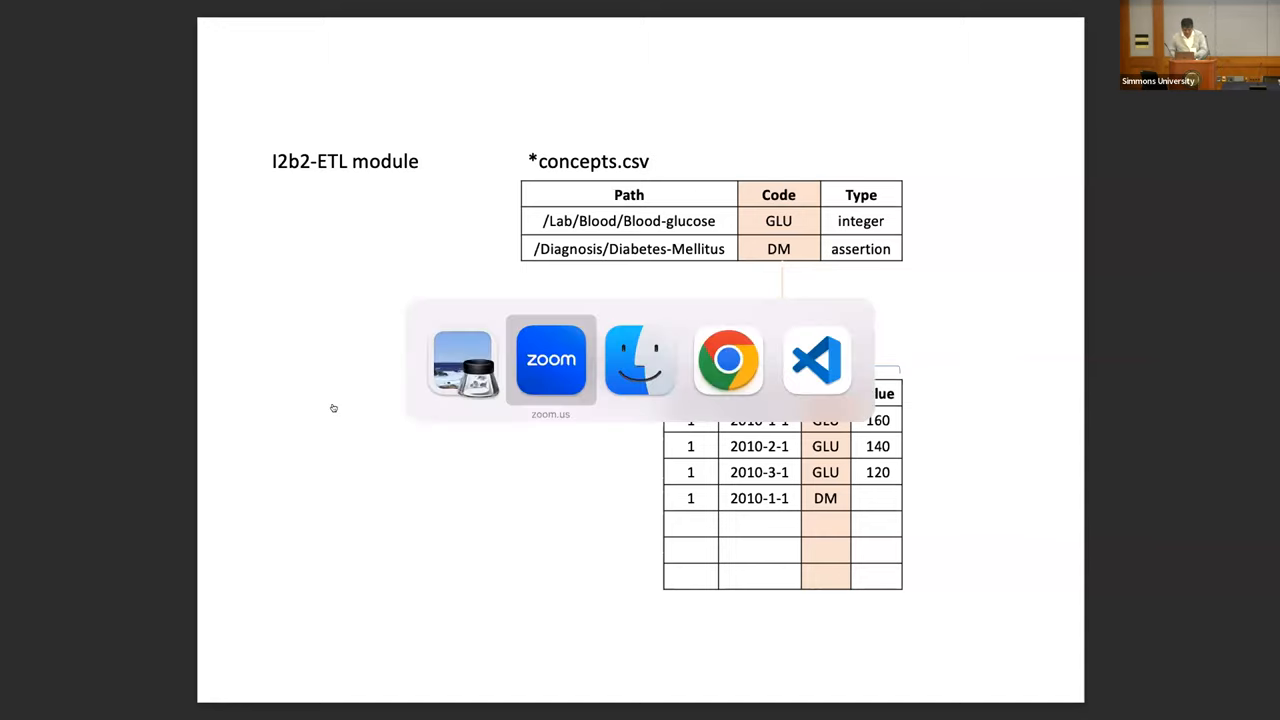
mouse_move(816, 360)
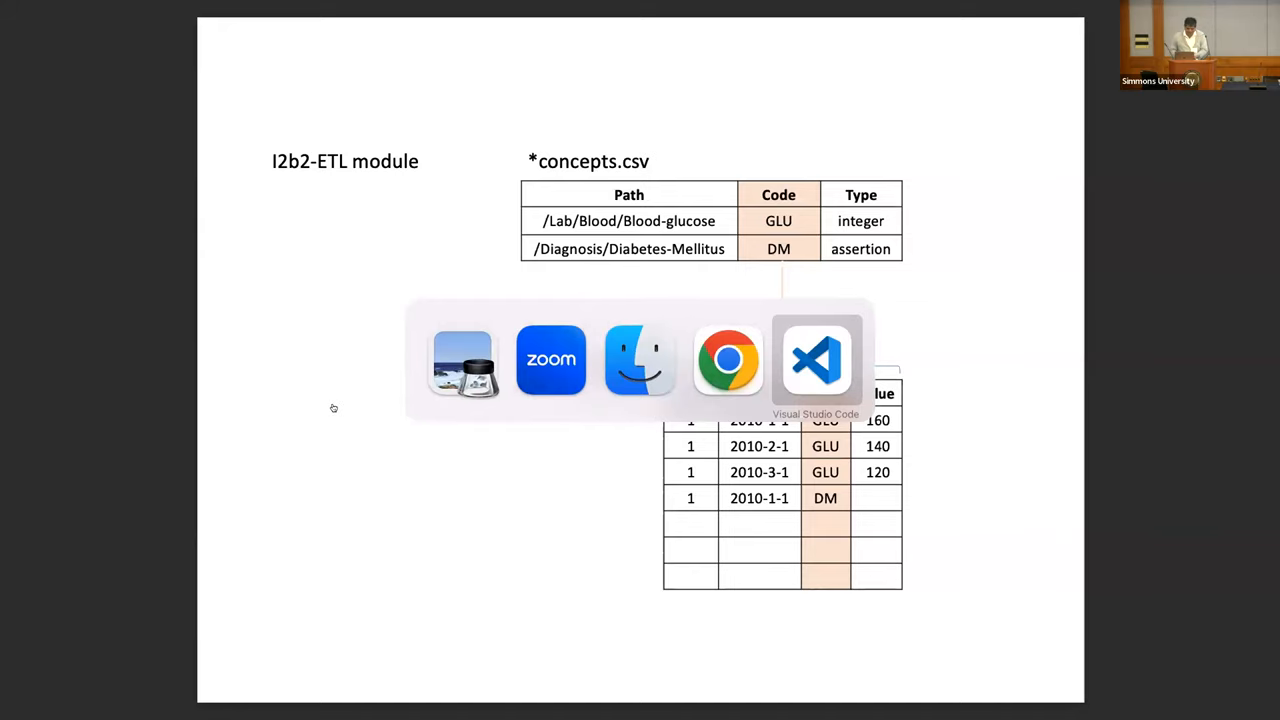
Step: Switch from the slide deck to Chrome showing the workshop spreadsheet
left_click(816, 359)
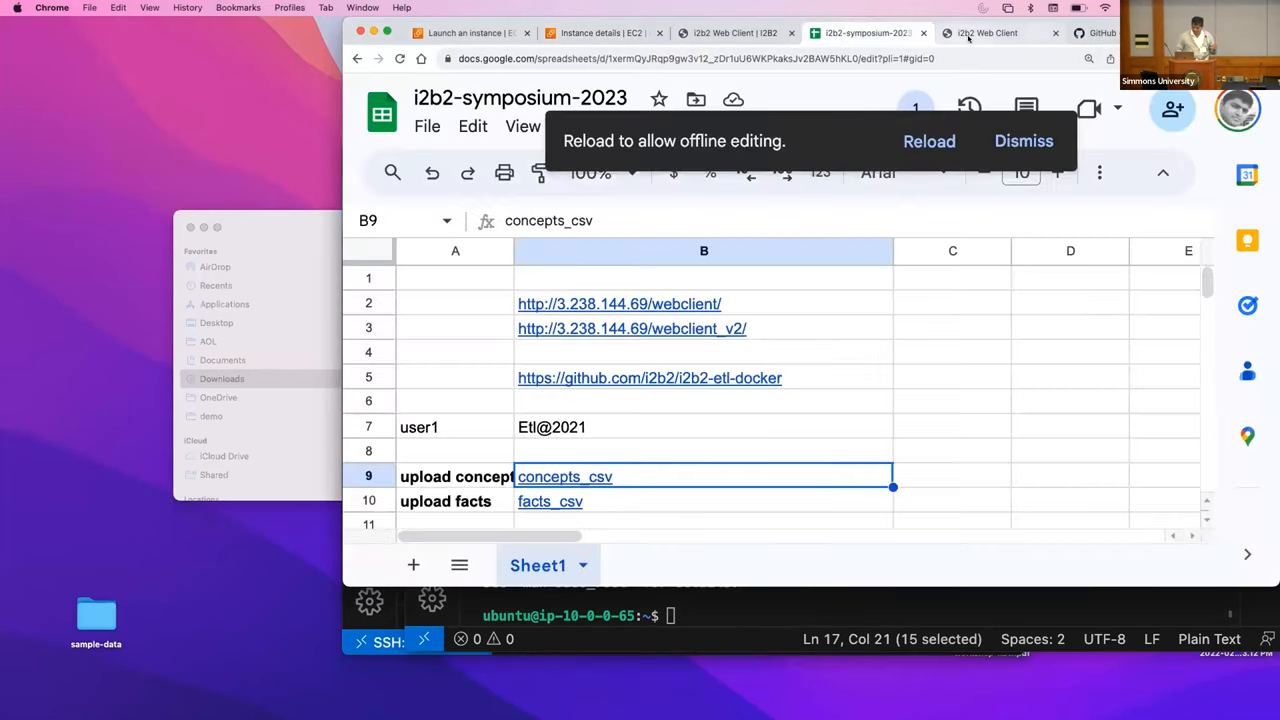
Step: Go from the i2b2-symposium-2023 sheet to the i2b2-etl-docker GitHub README
left_click(1010, 32)
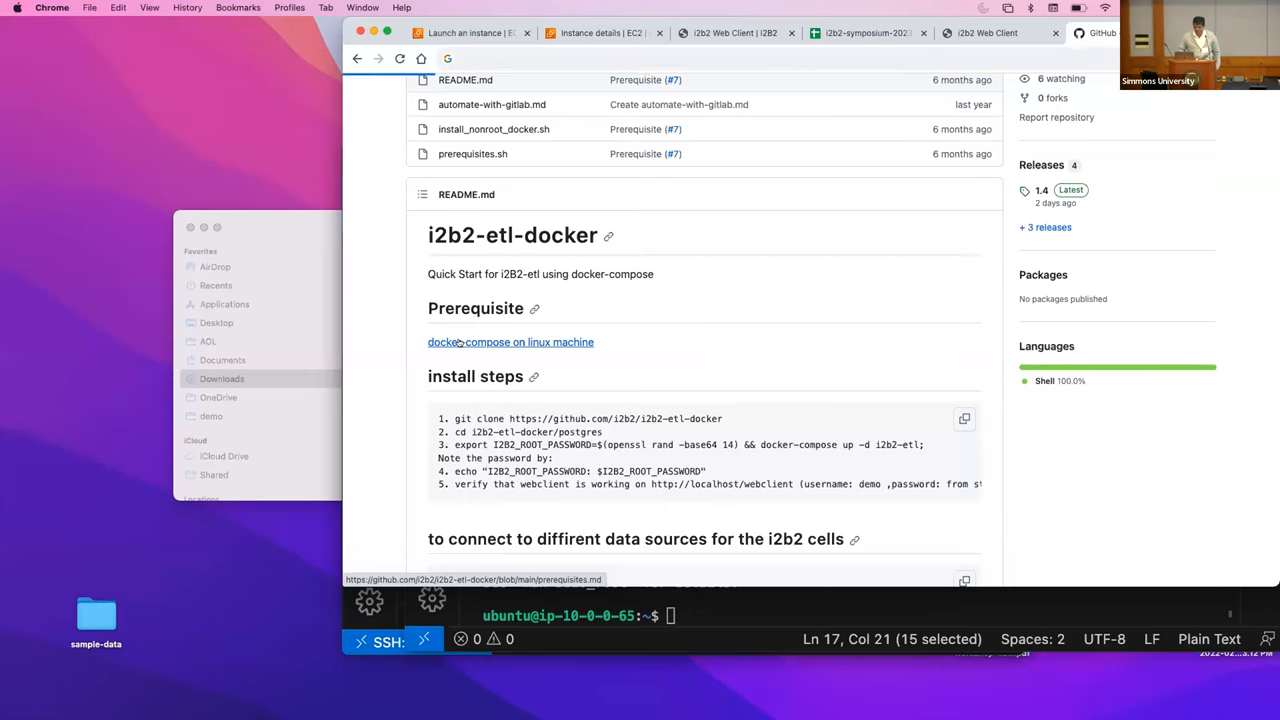
Step: Follow the docker-compose prerequisite link, open prerequisites.sh and select its install commands
left_click(510, 342)
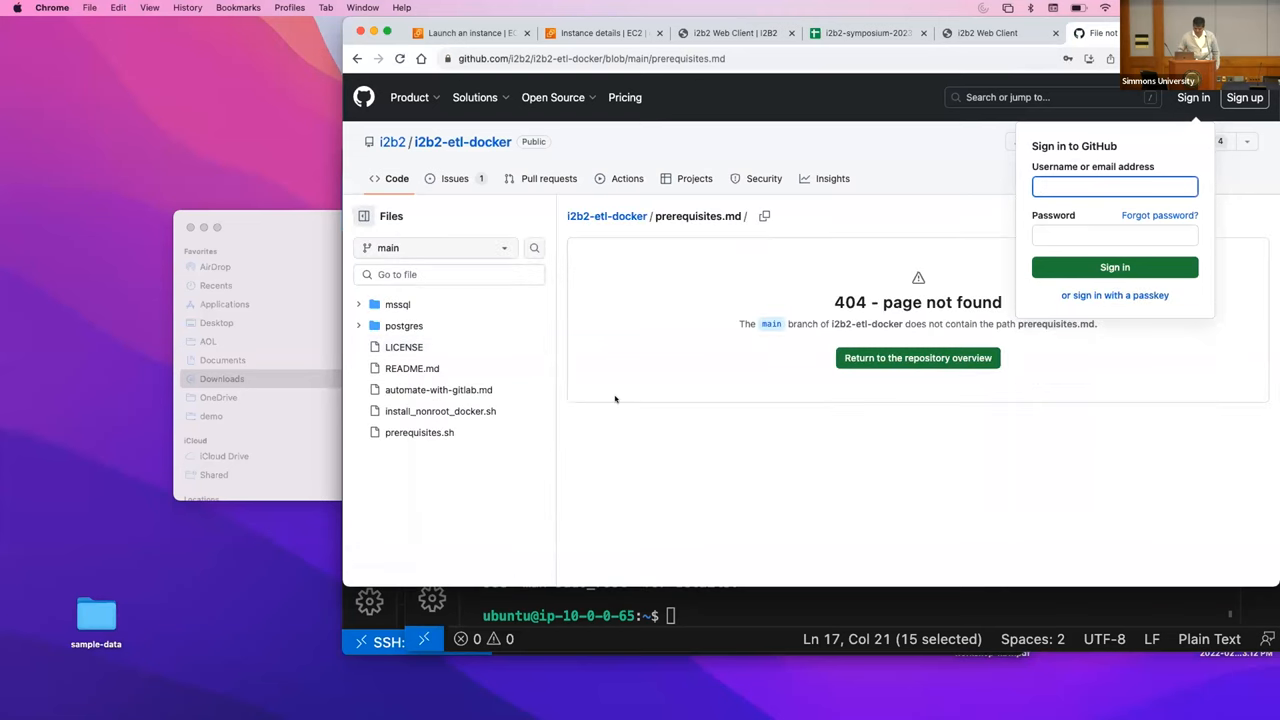
mouse_move(446, 147)
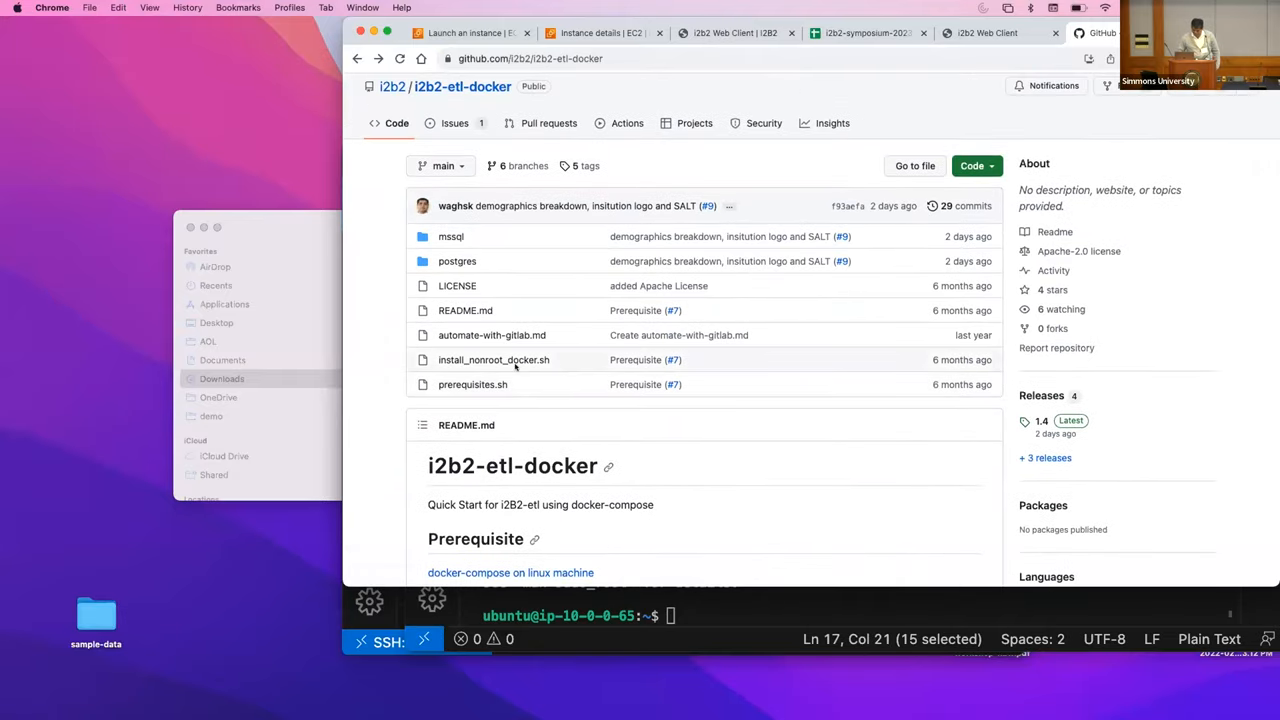
left_click(472, 384)
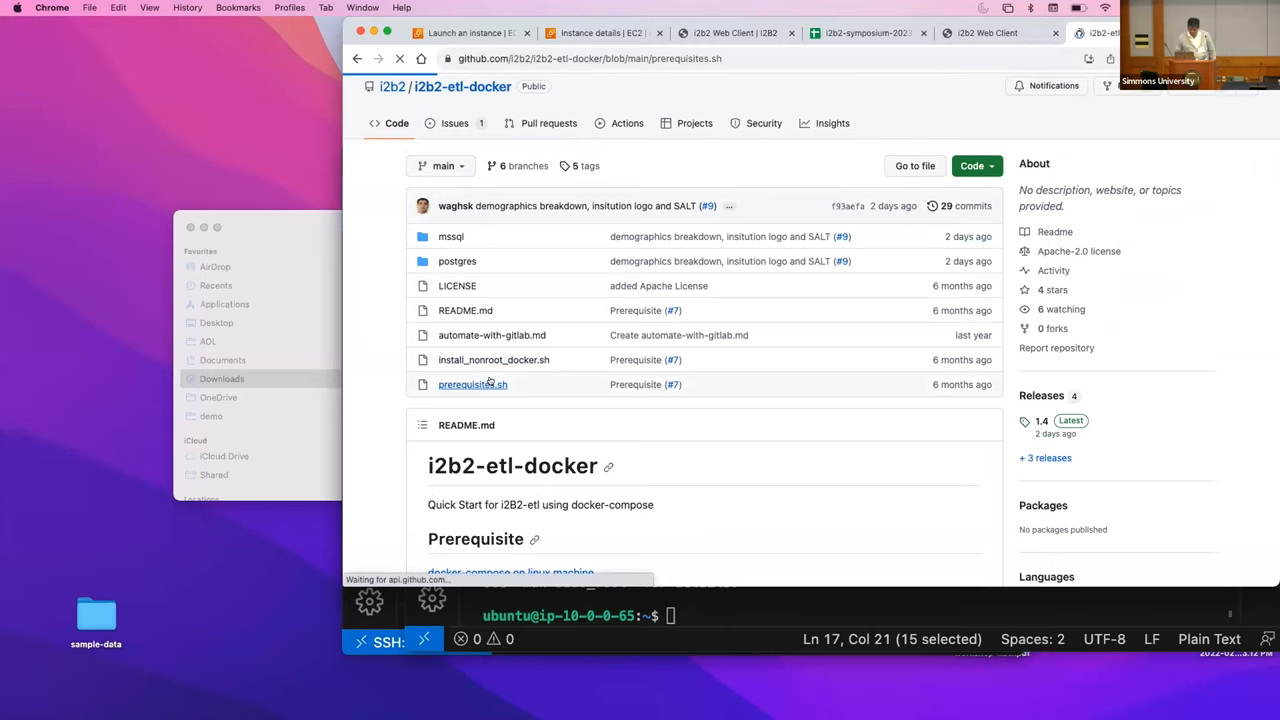
left_click(472, 384)
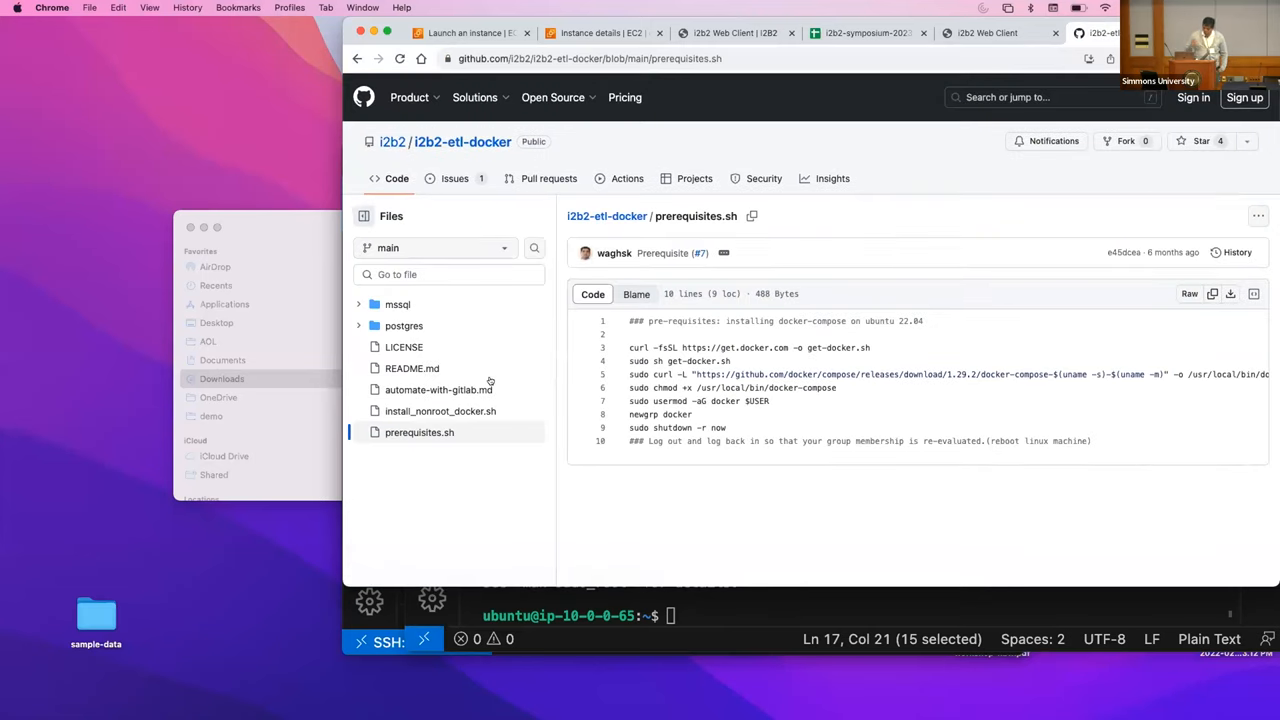
double_click(880, 321)
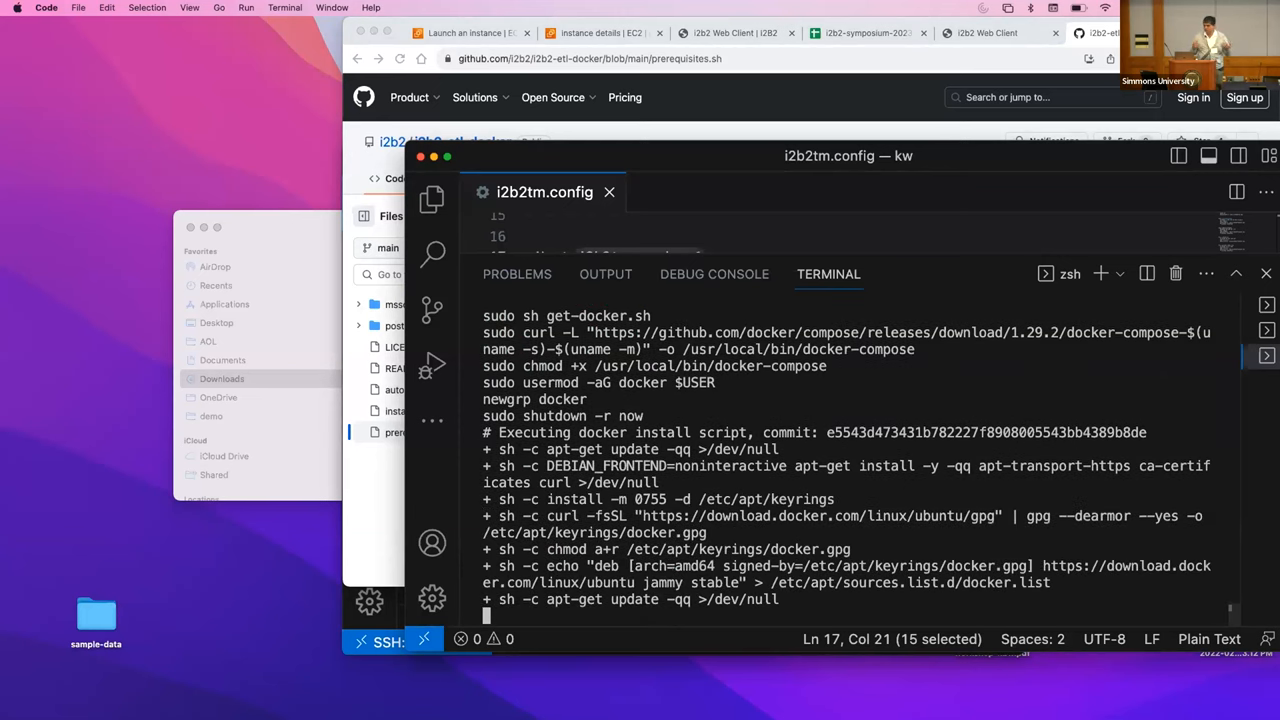
Step: Scroll the terminal to check the Docker install finished and docker ps is empty
scroll("down", 3)
type("docker ps")
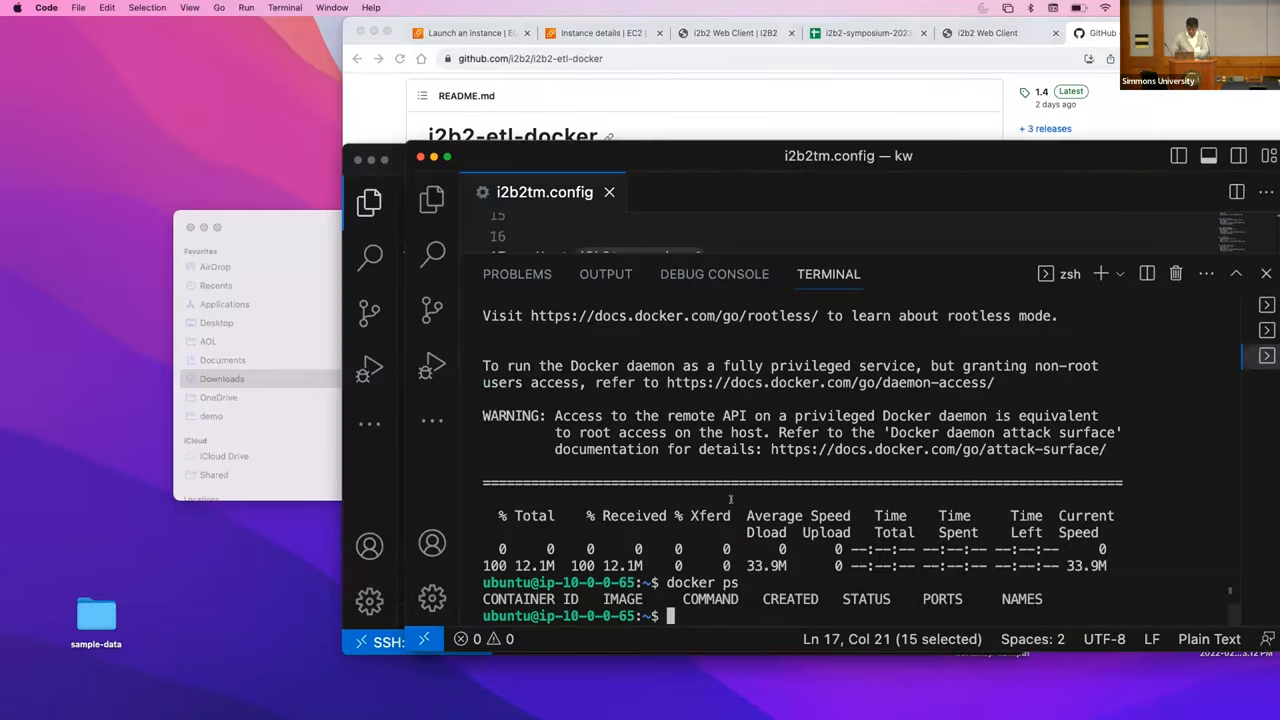
type("git clone https://github.com/i2b2/i2b2-etl-docker")
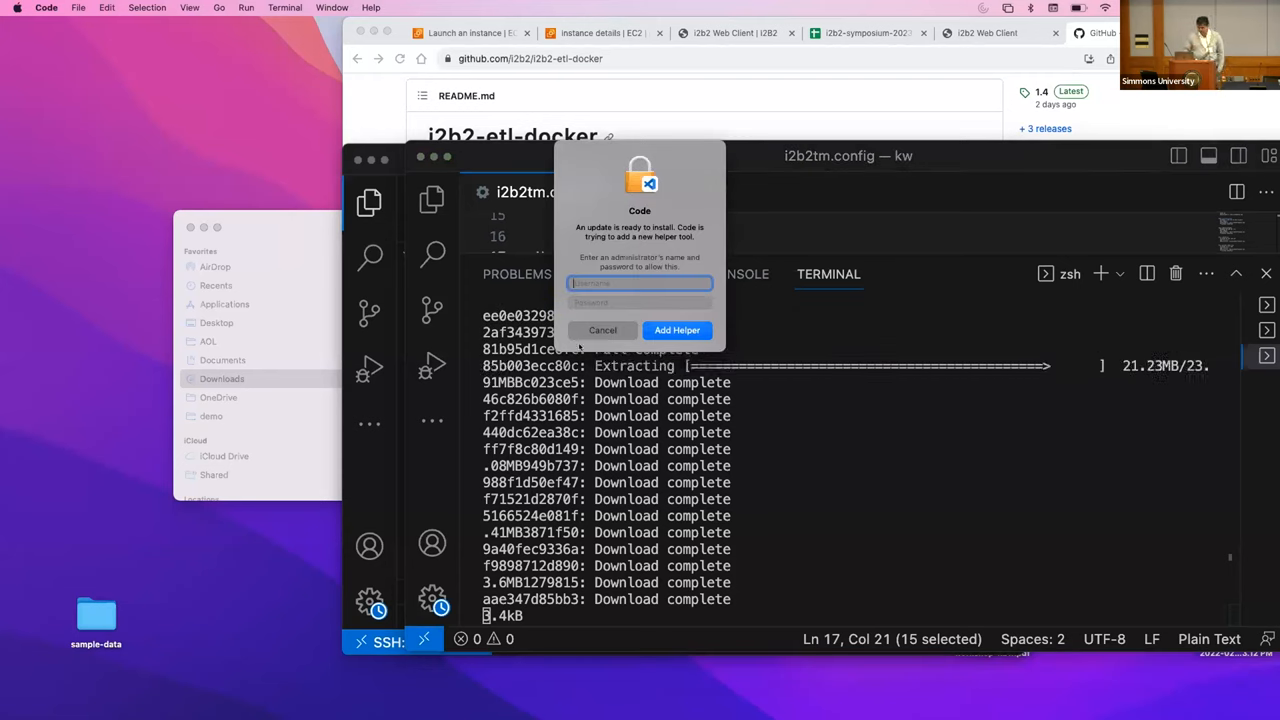
Step: Dismiss the administrator password request for the system update
left_click(602, 330)
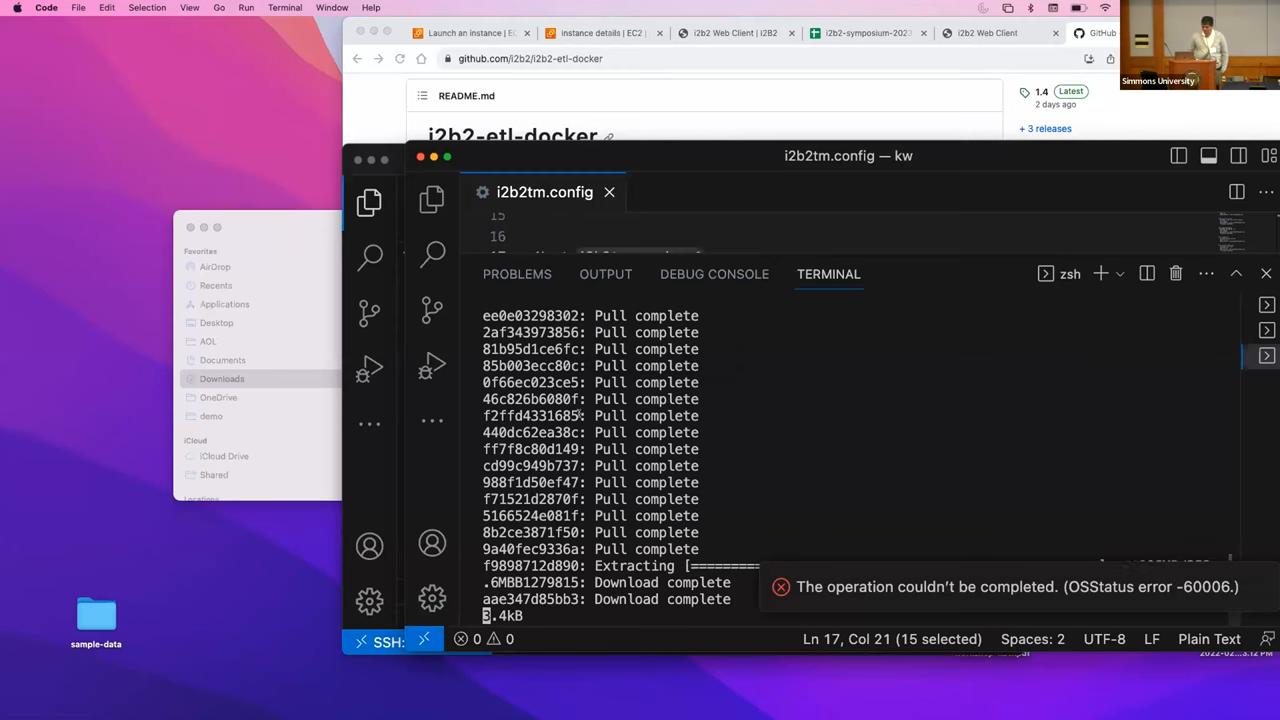
mouse_move(742, 444)
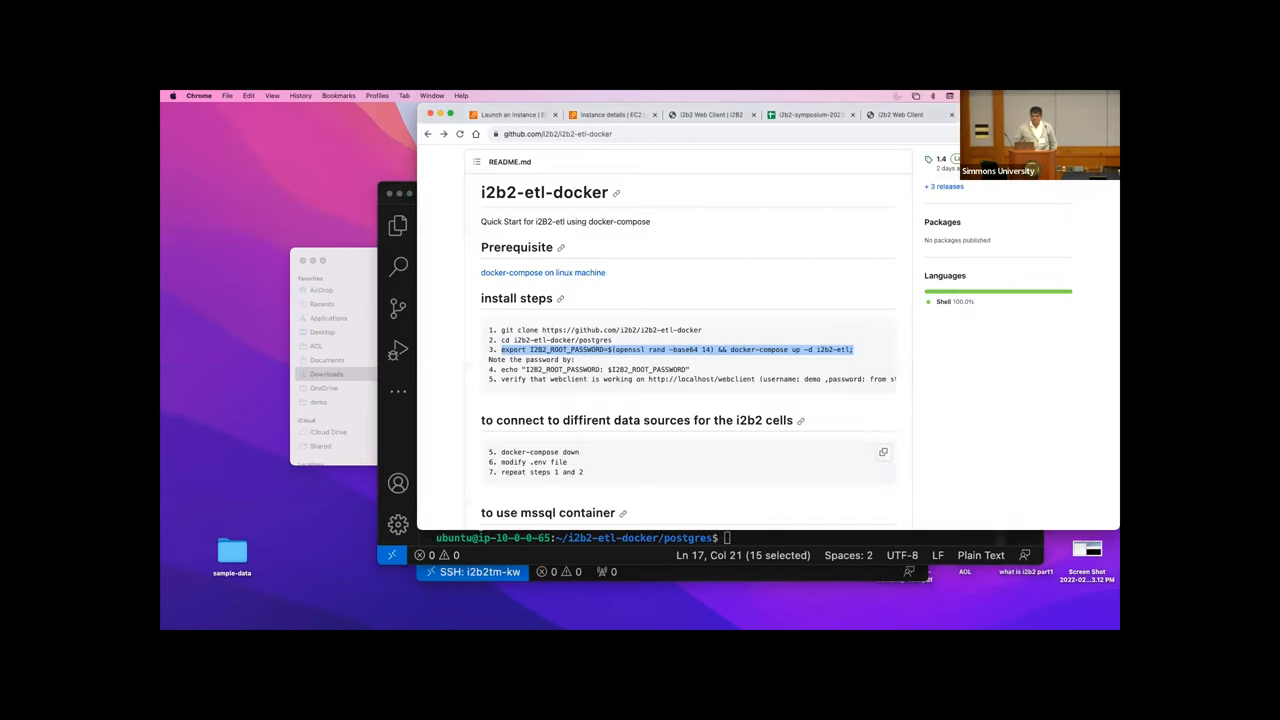
scroll("up", 3)
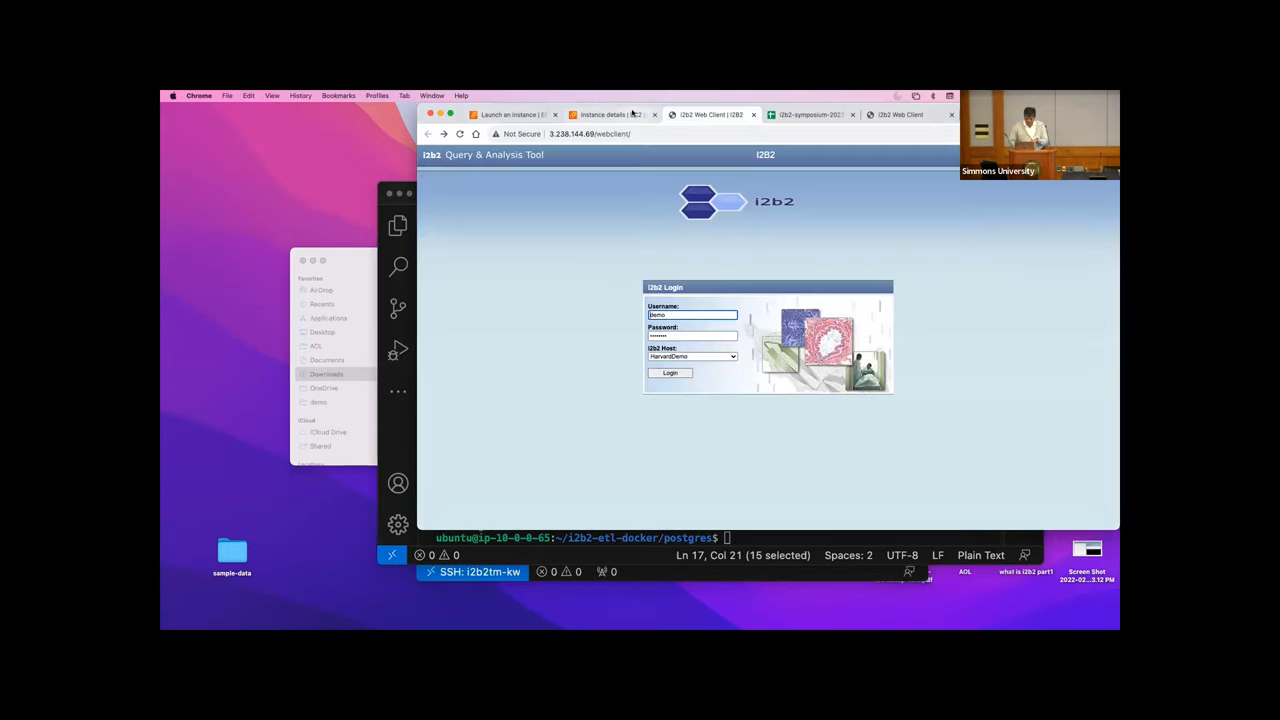
left_click(902, 114)
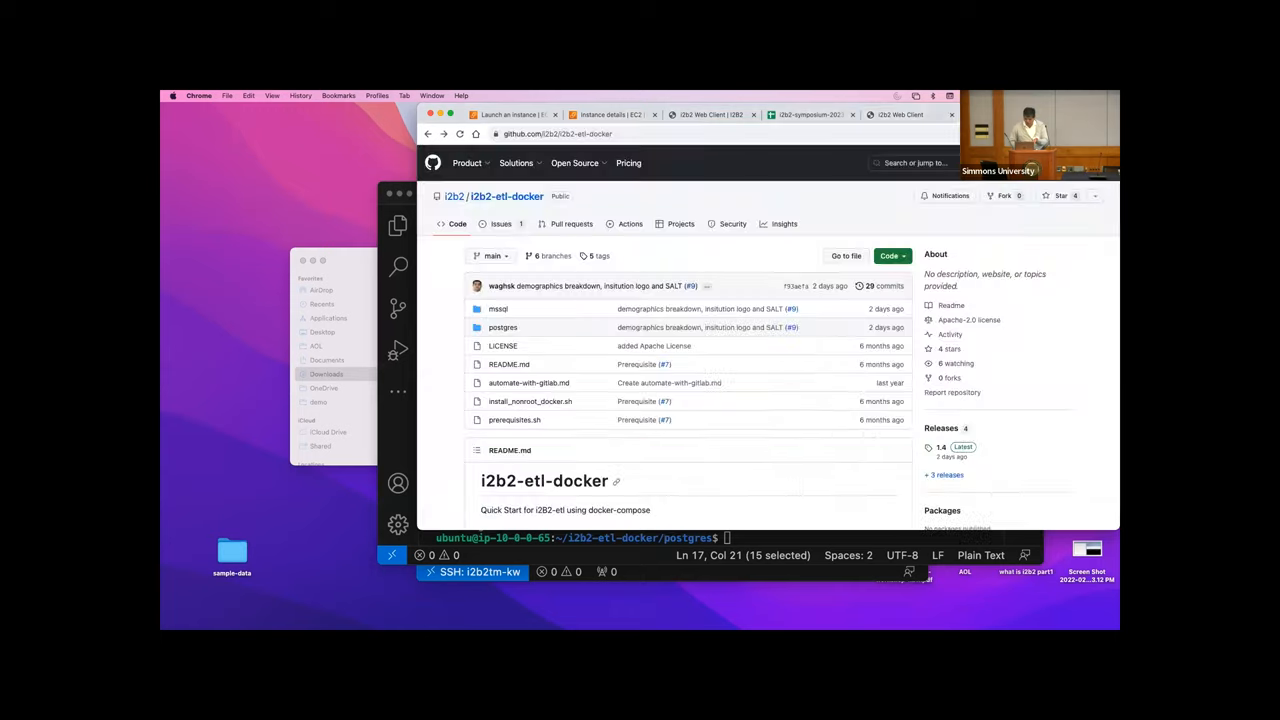
scroll("down", 3)
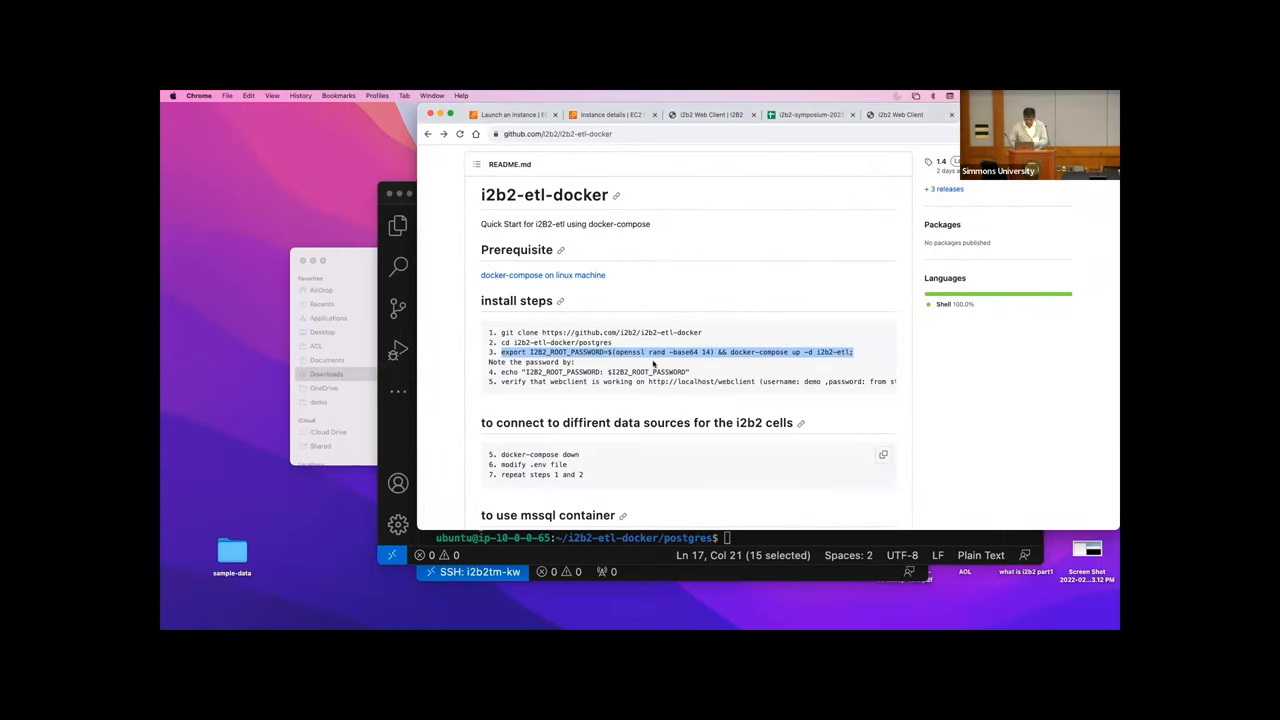
left_click(595, 371)
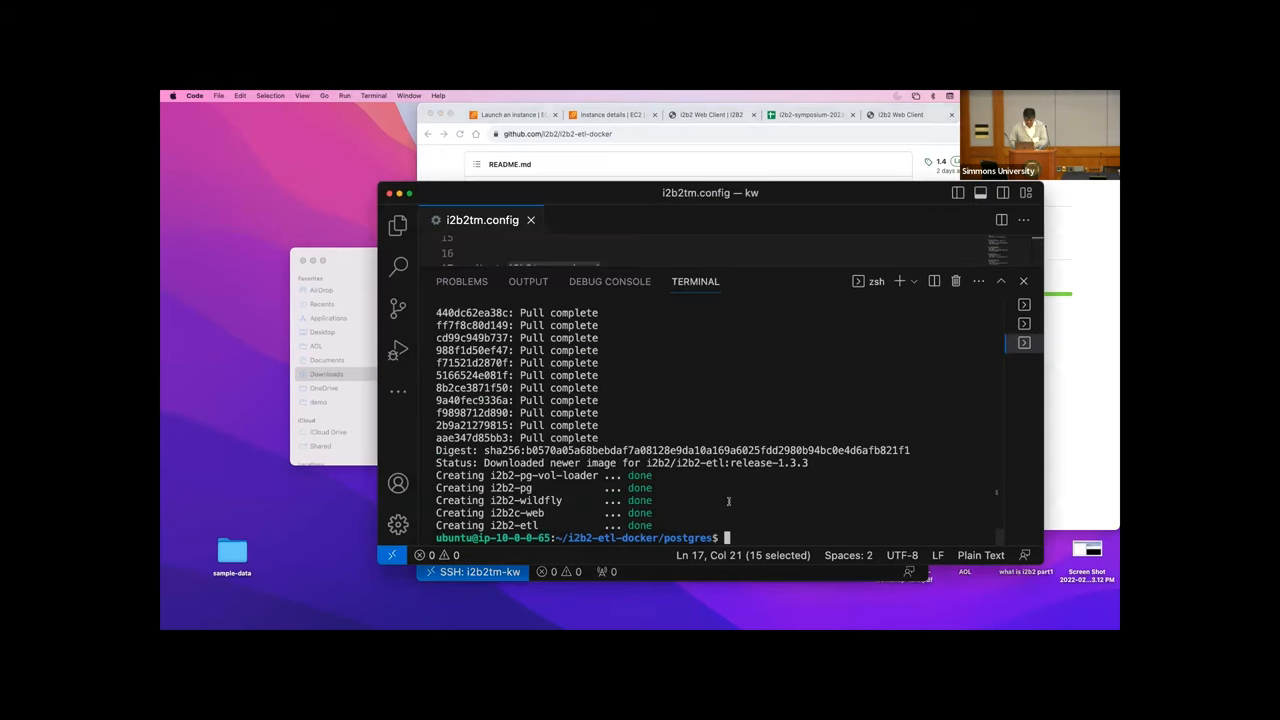
Step: Print I2B2_ROOT_PASSWORD with echo, then try signing in on the web client login page
type("echo \"I2B2_ROOT_PASSWORD: $I2B2_ROOT_PASSWORD\"")
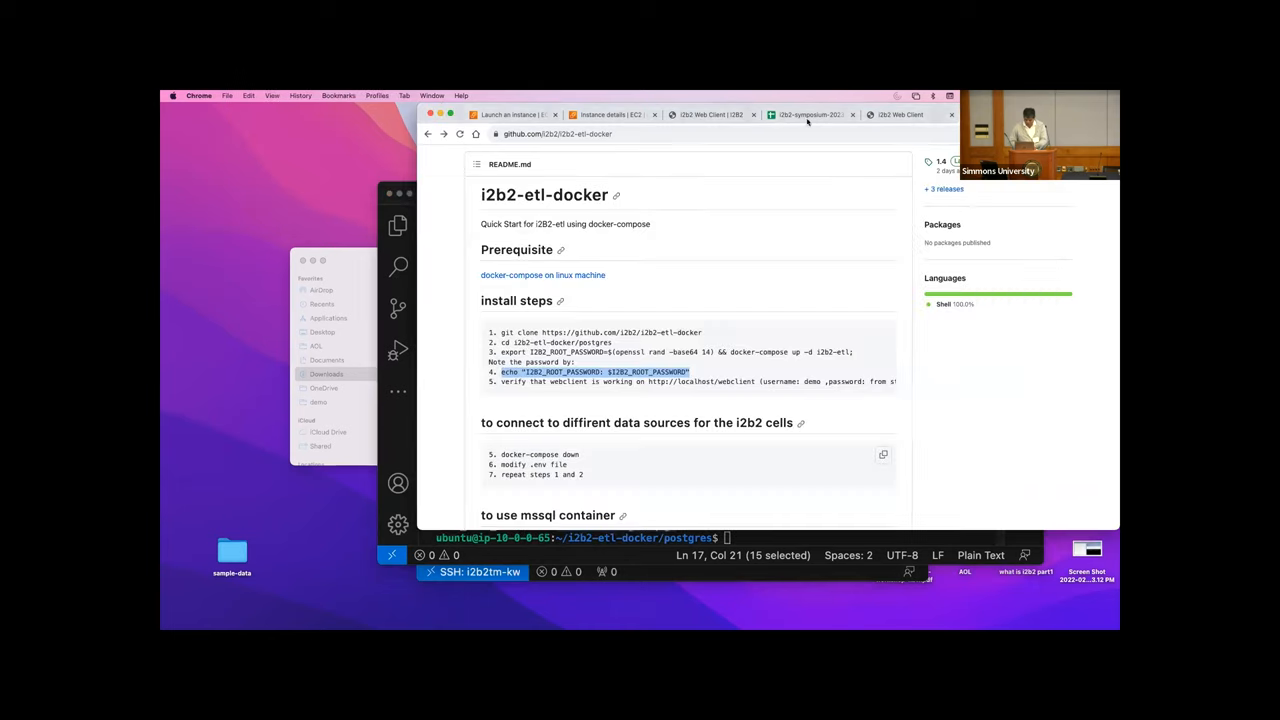
left_click(715, 114)
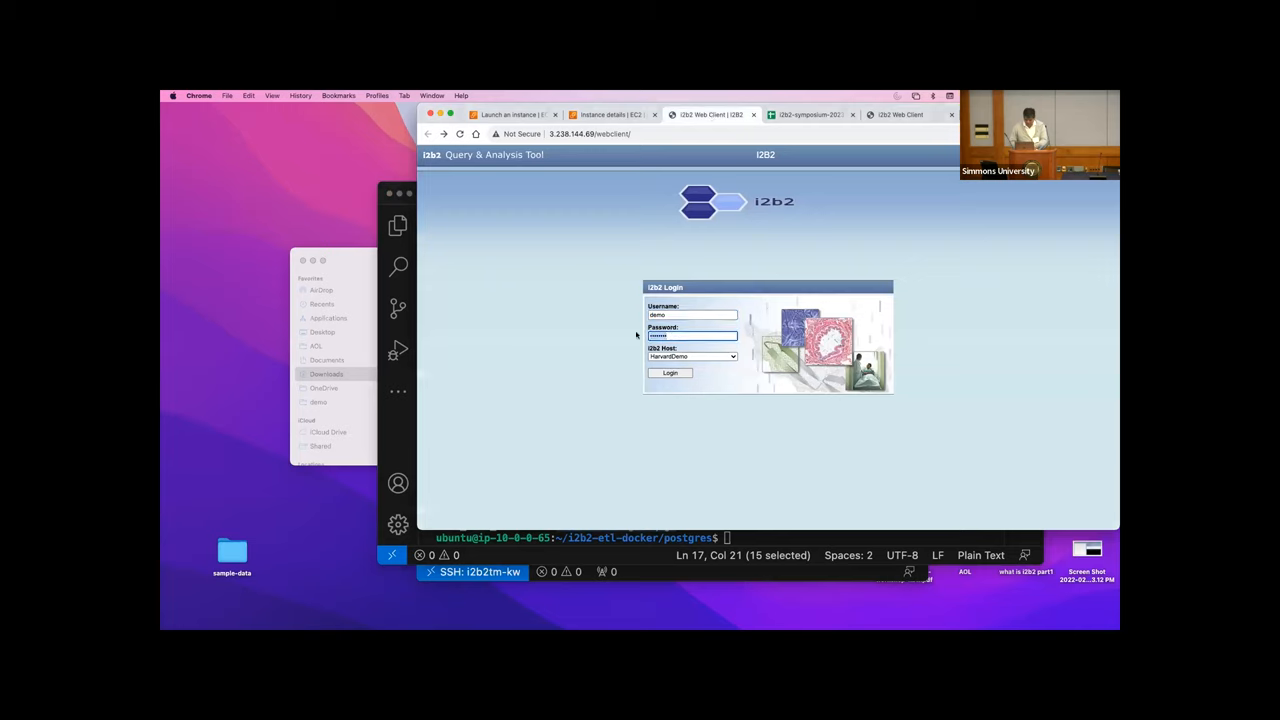
left_click(669, 373)
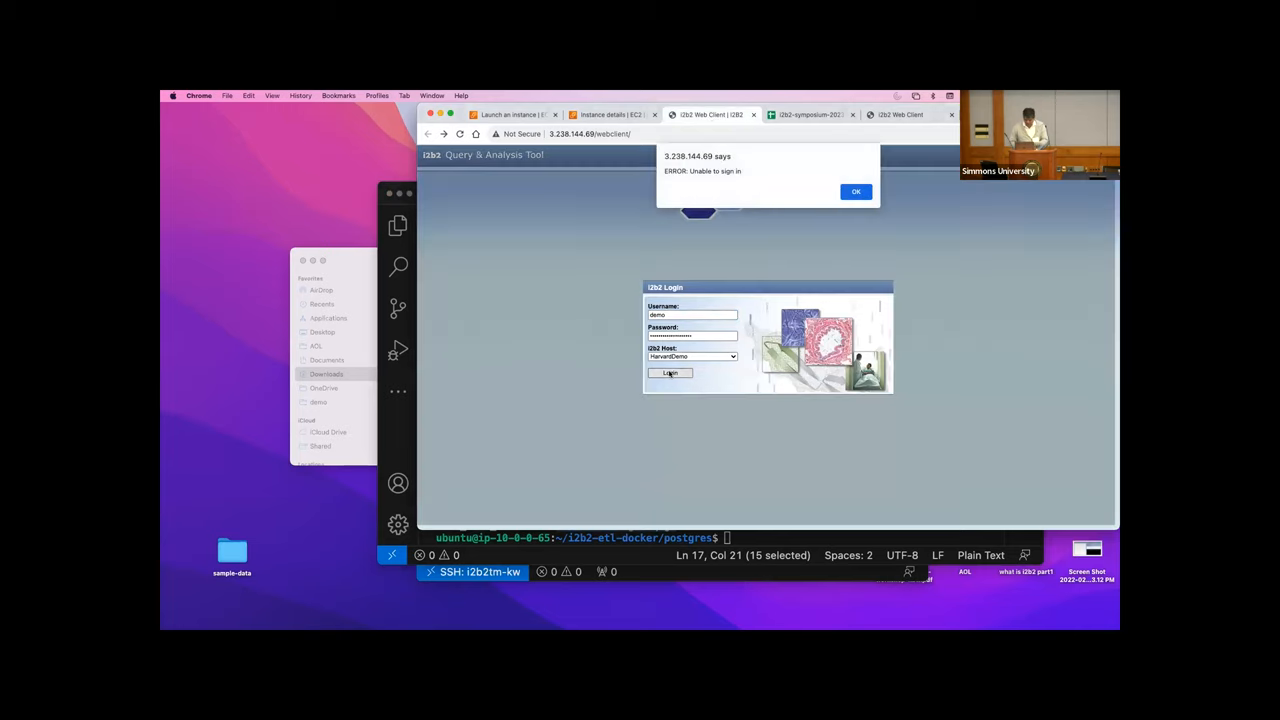
Step: Dismiss the sign-in error and reload the i2b2 login page at 44.203.207.173
left_click(856, 191)
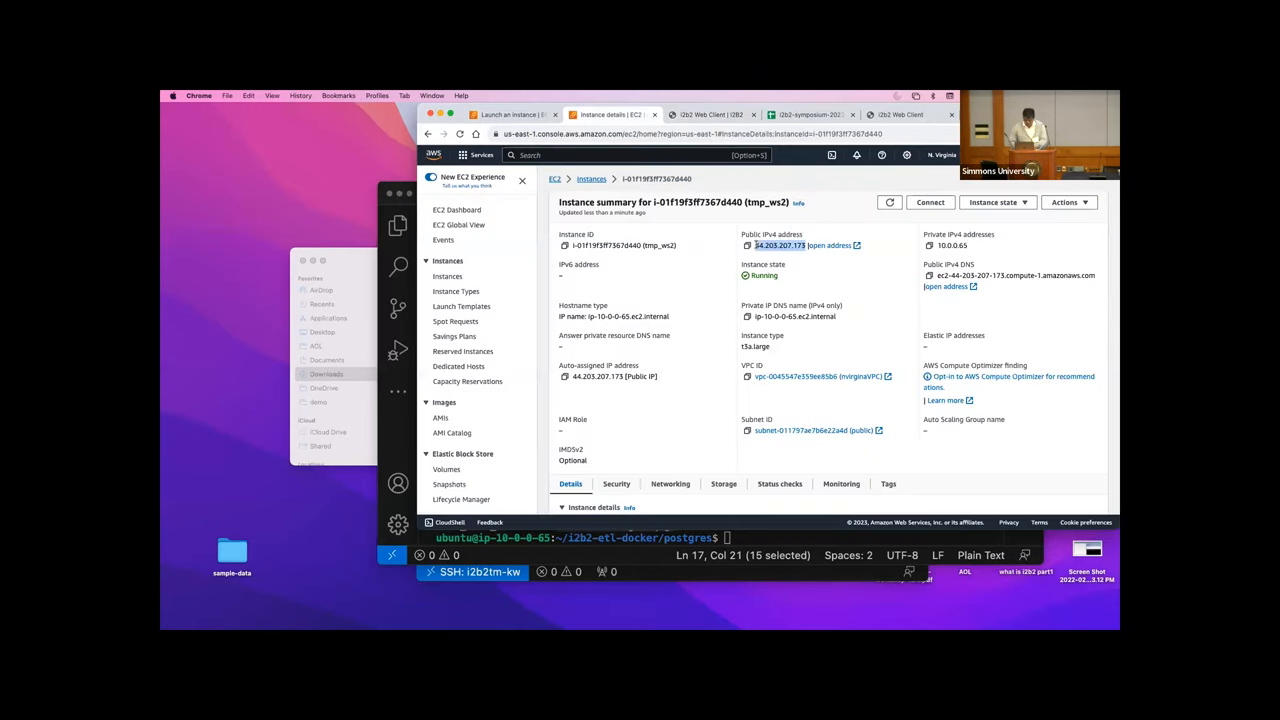
left_click(700, 114)
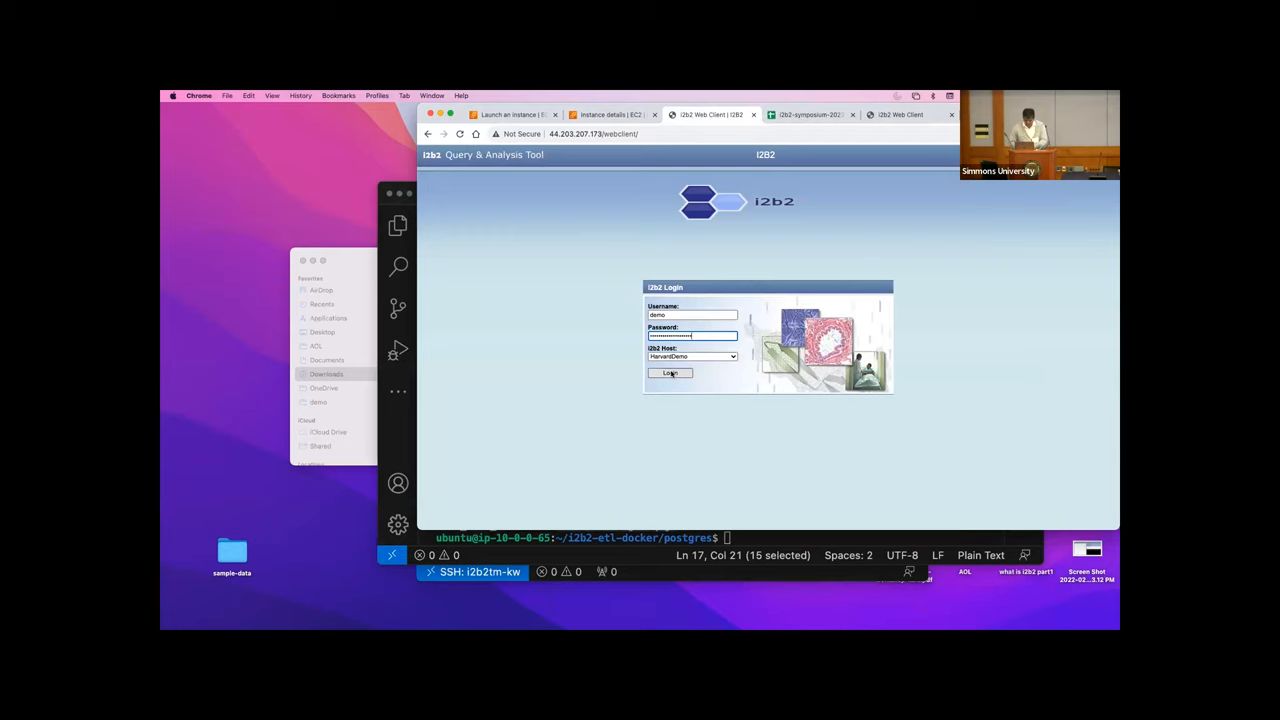
Step: Log in with the demo account and switch to the ETL data-loading page
left_click(669, 373)
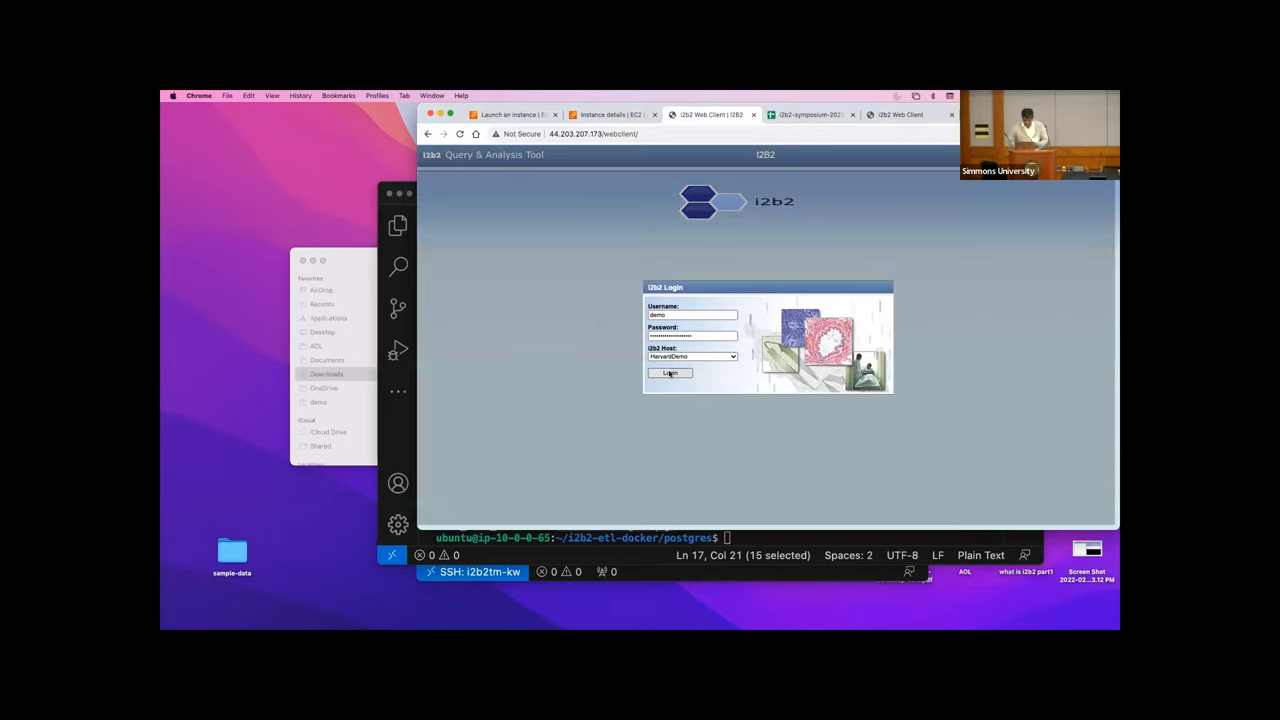
left_click(669, 373)
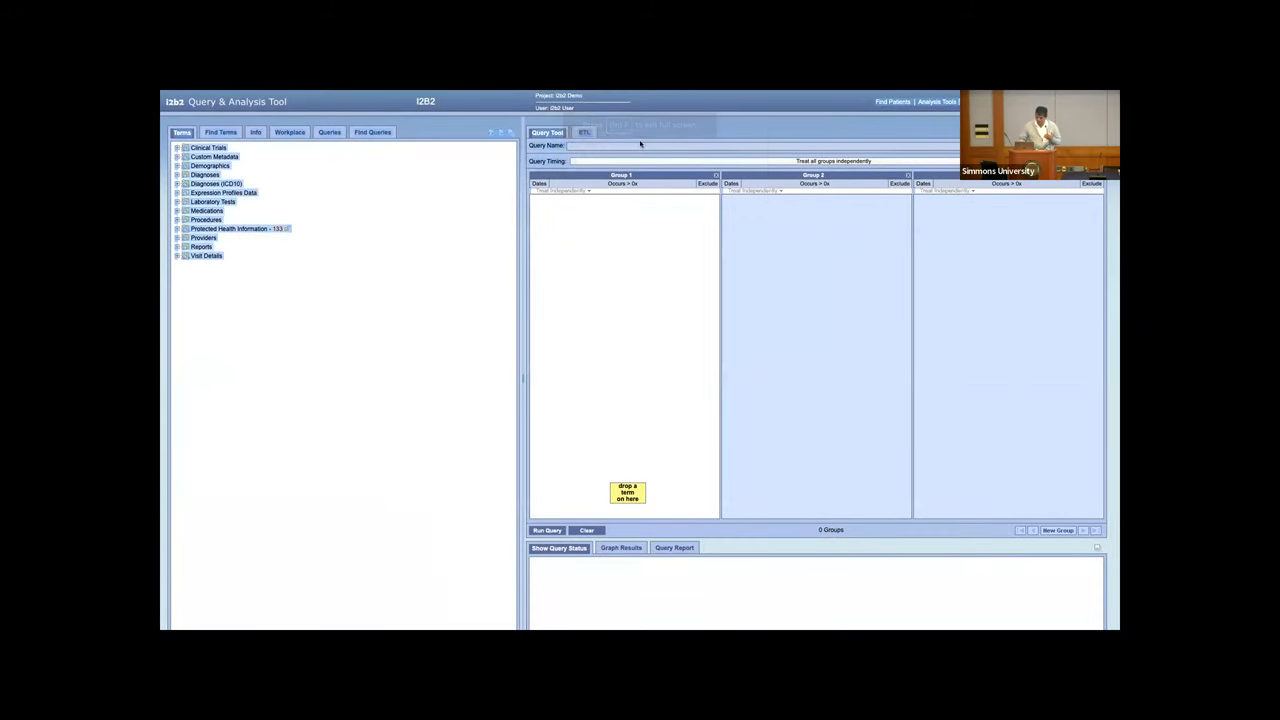
left_click(584, 132)
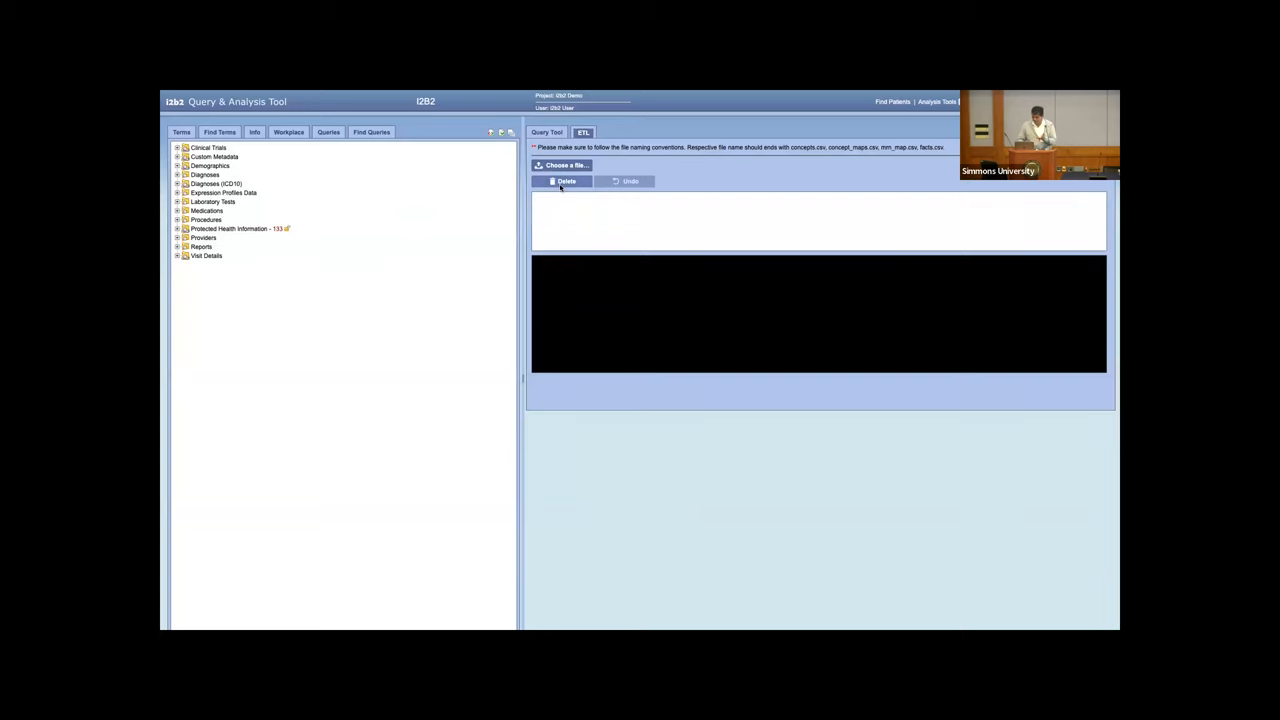
Step: Delete the previously loaded data and start choosing a CSV file to upload
left_click(563, 181)
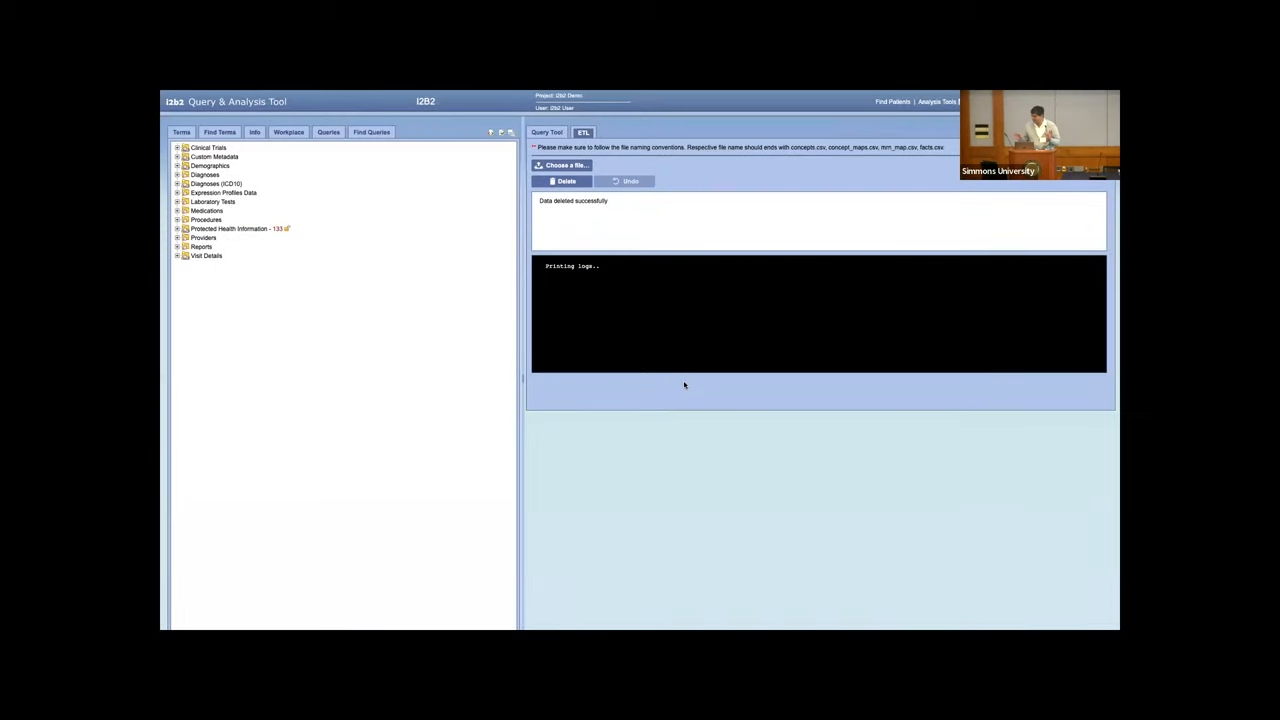
mouse_move(622, 331)
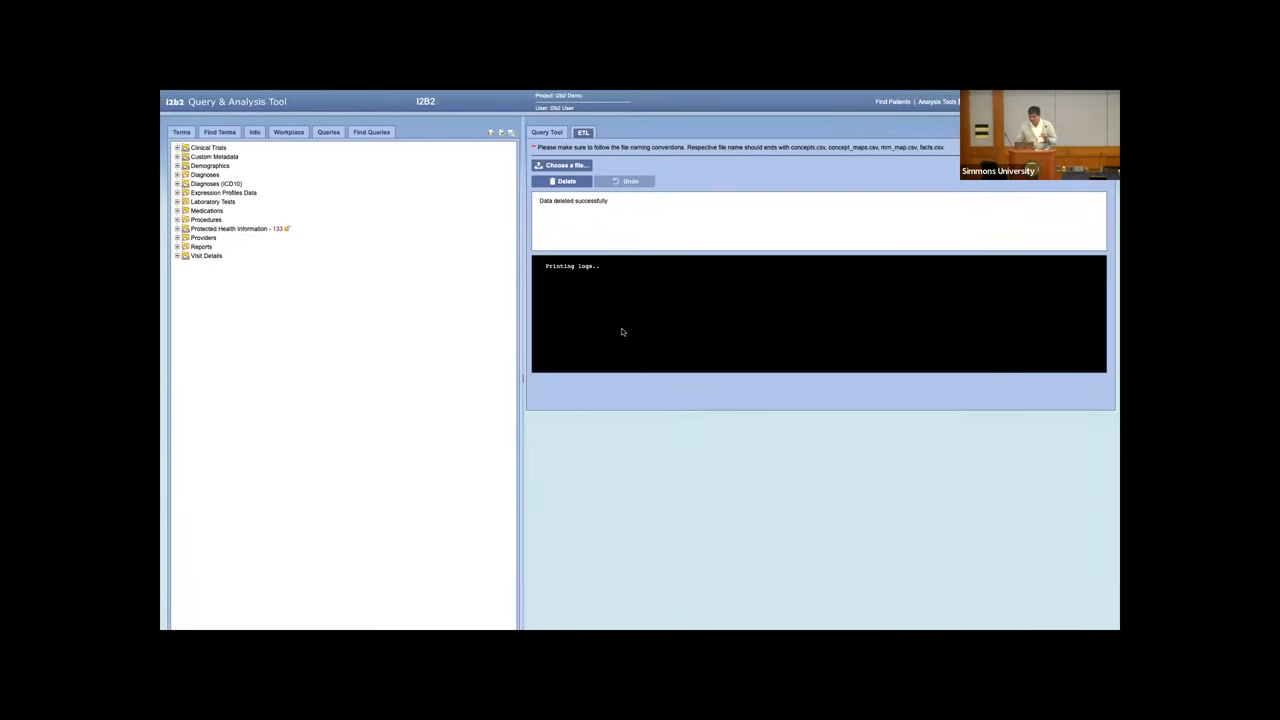
left_click(561, 181)
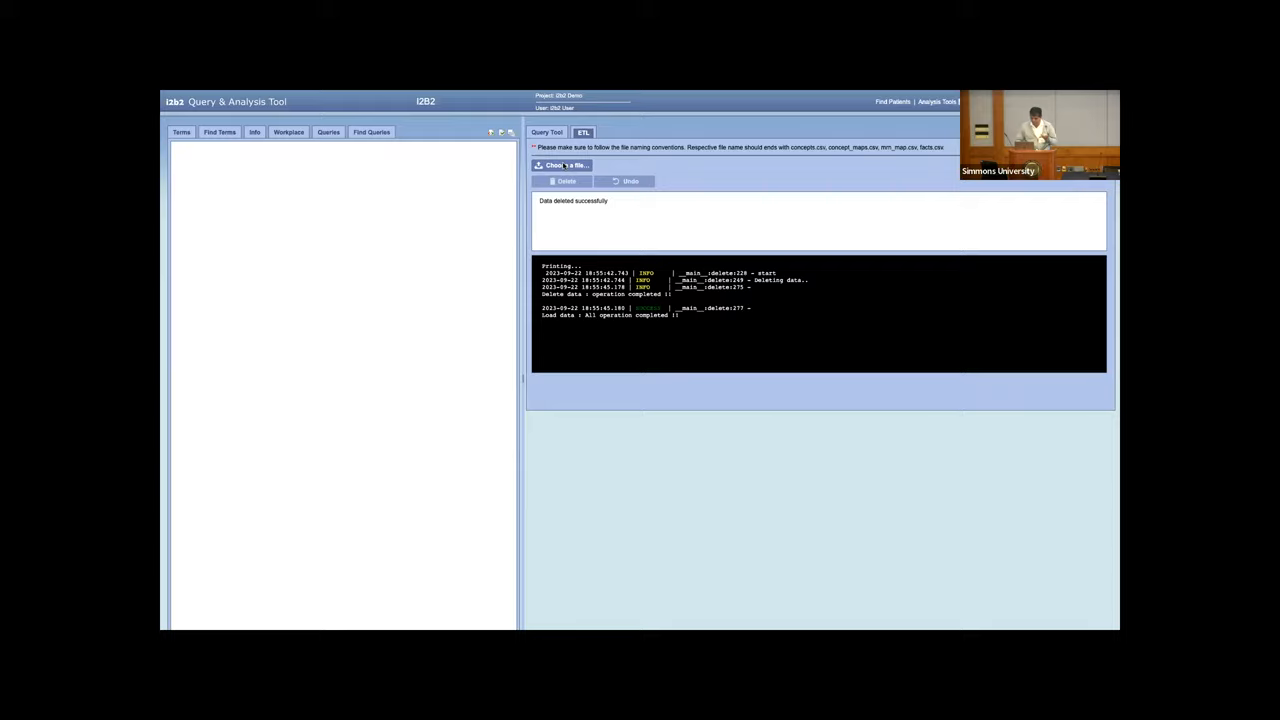
left_click(563, 165)
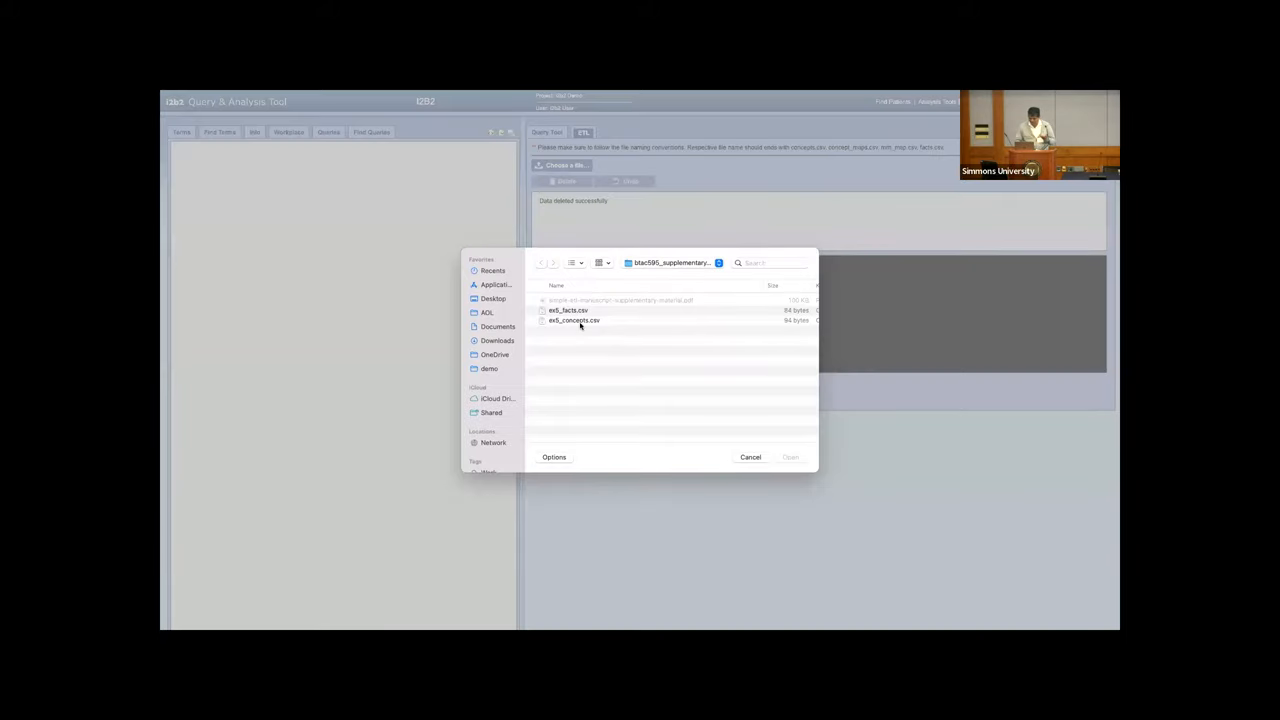
Step: Upload ex5_concepts.csv and expand the Labs and Diagnosis terms in the ontology
left_click(573, 320)
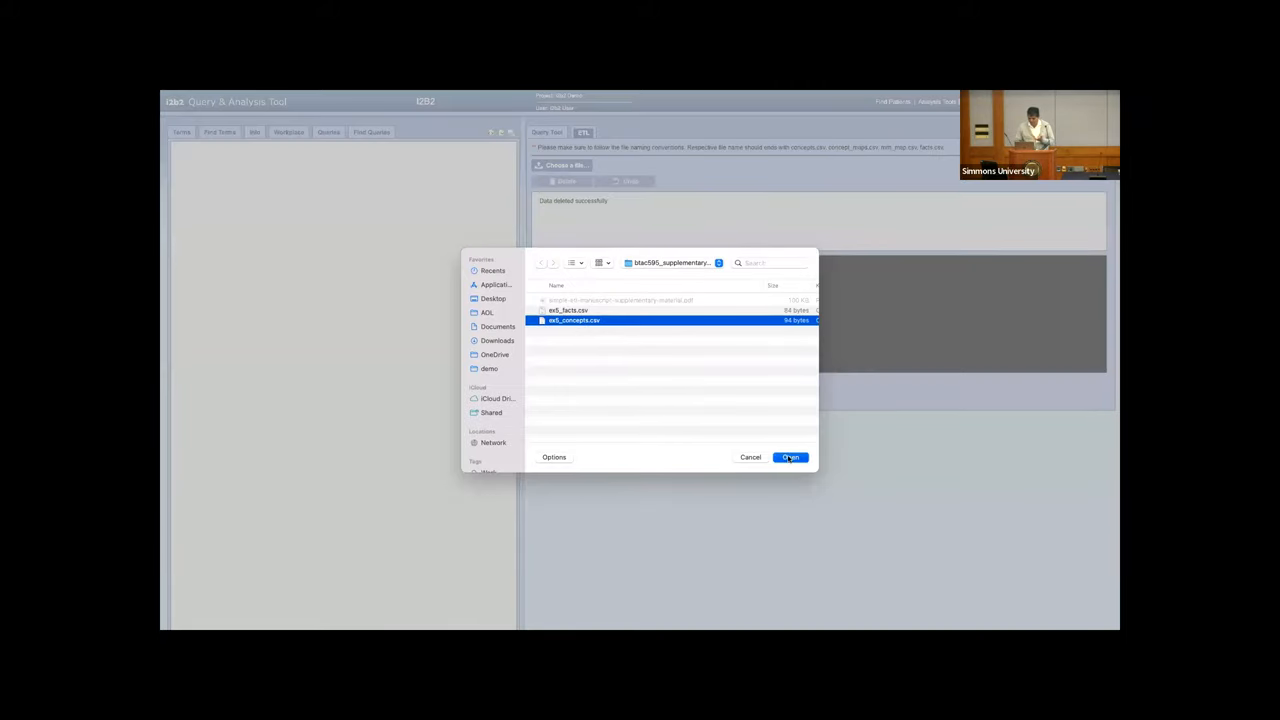
left_click(790, 457)
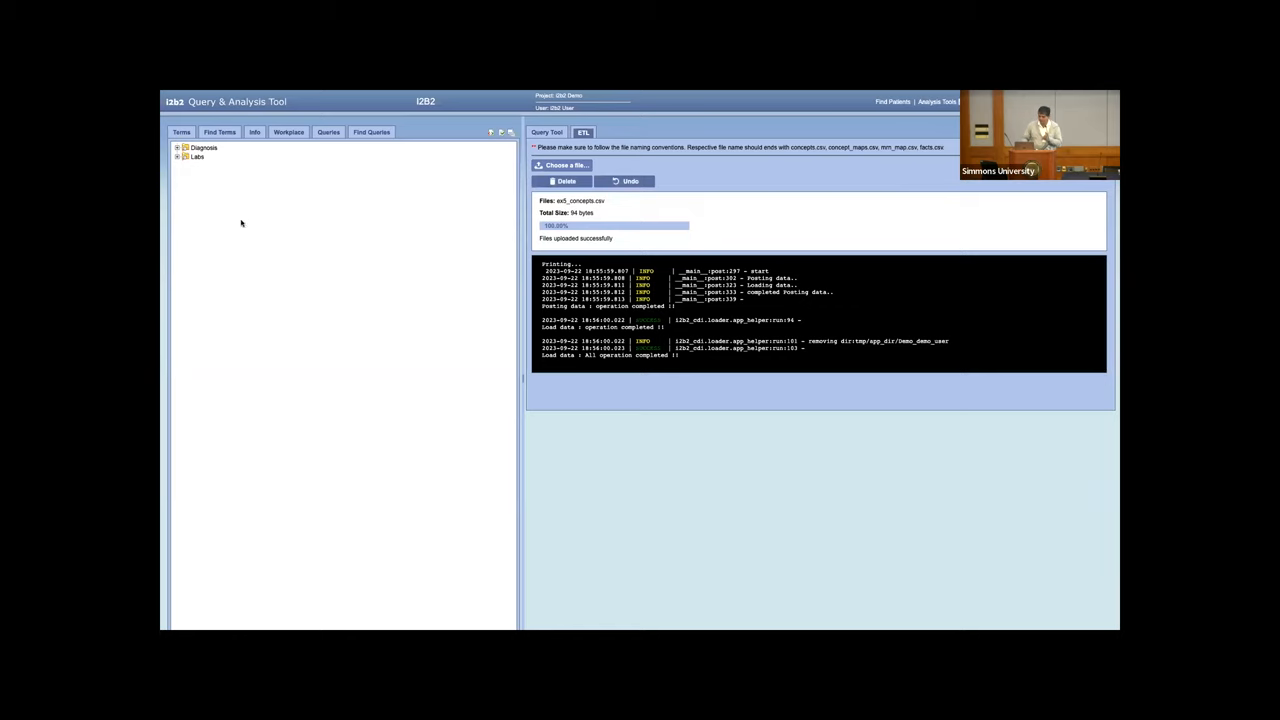
left_click(178, 157)
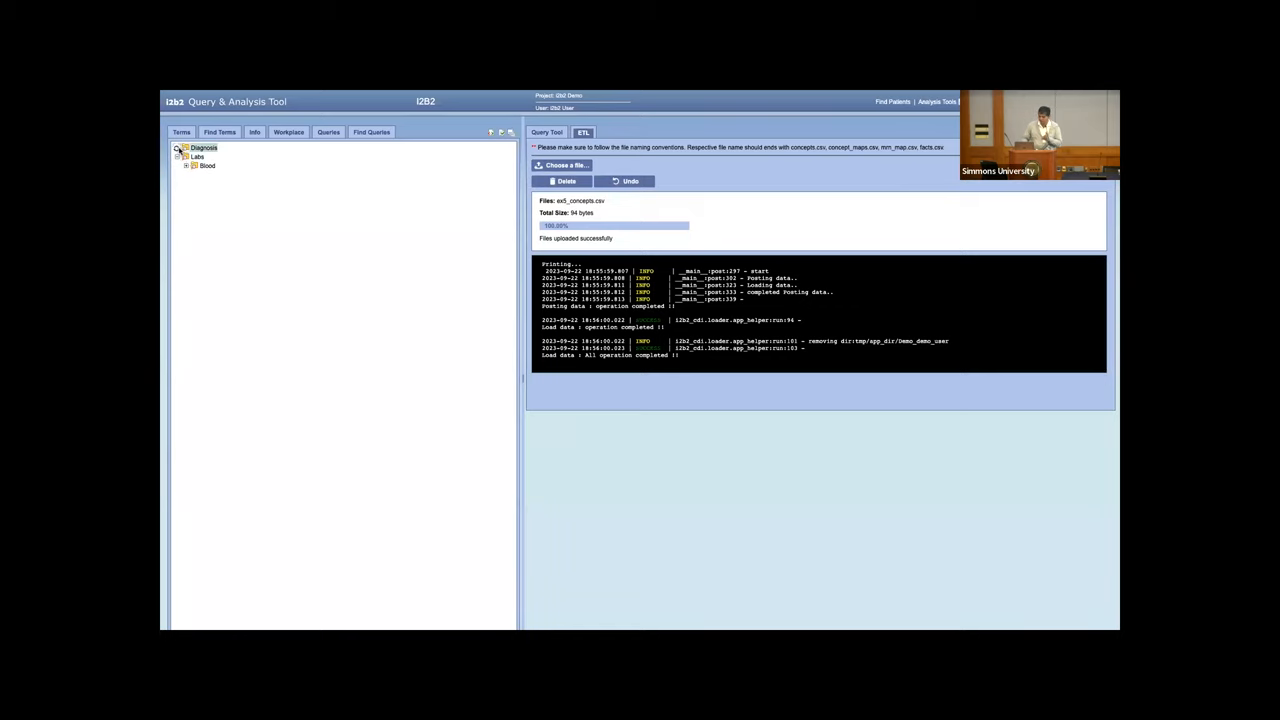
left_click(177, 147)
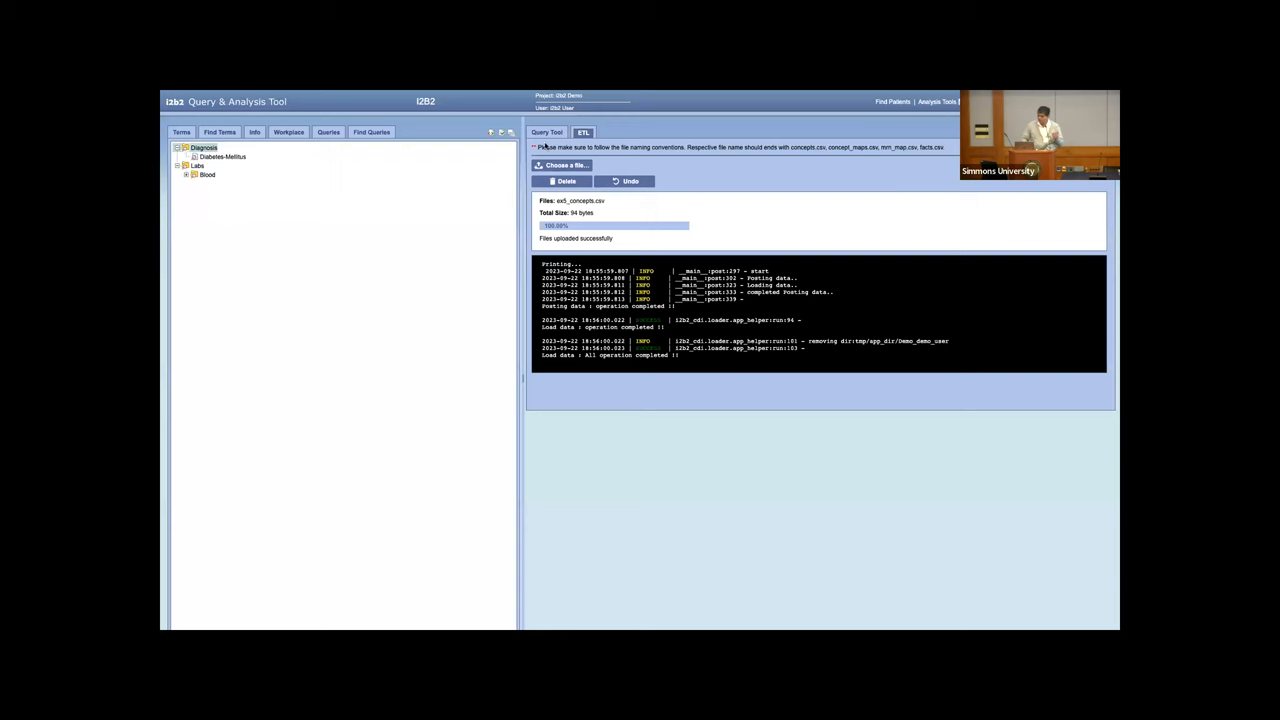
Step: Choose ex5_facts.csv as the next file to upload
left_click(555, 165)
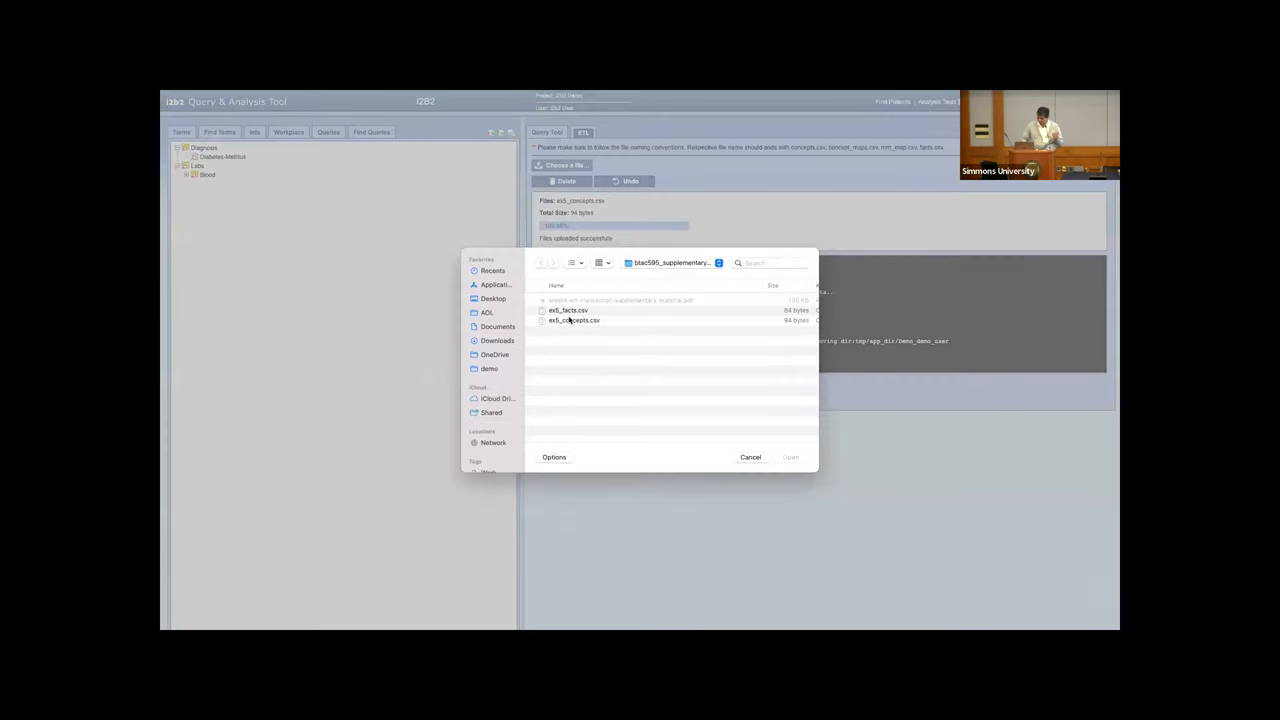
left_click(572, 310)
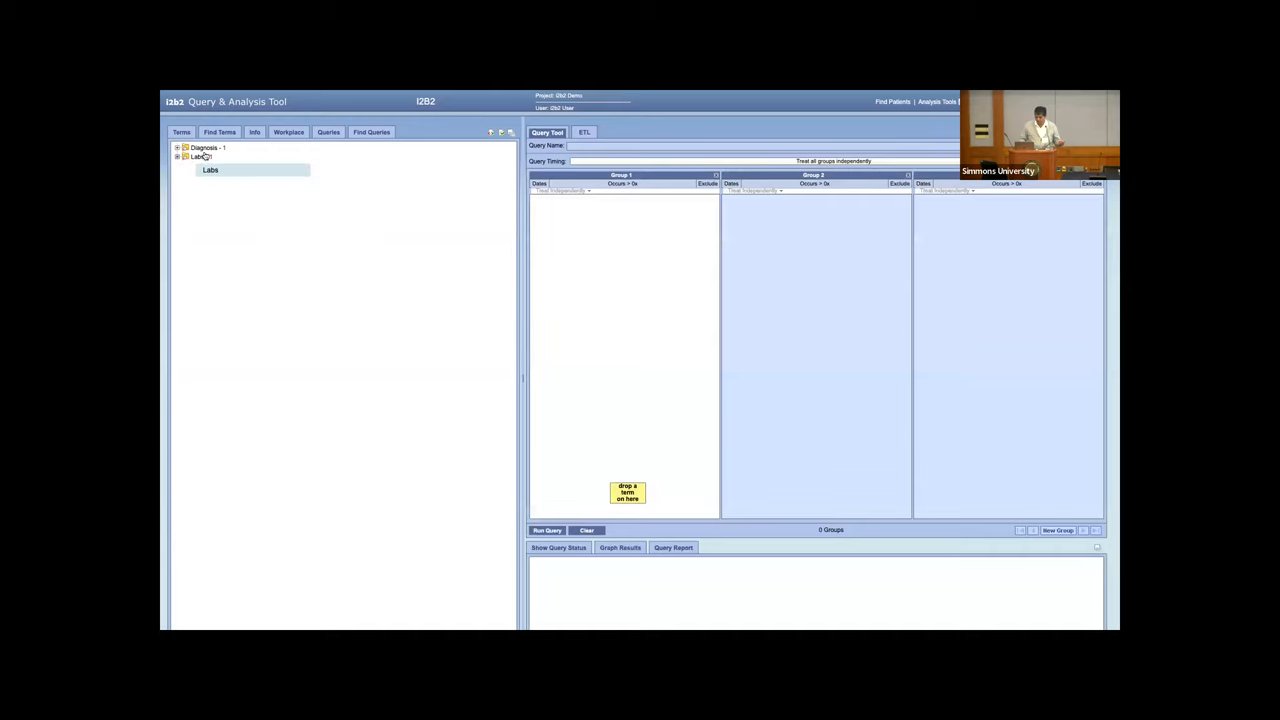
left_click(176, 157)
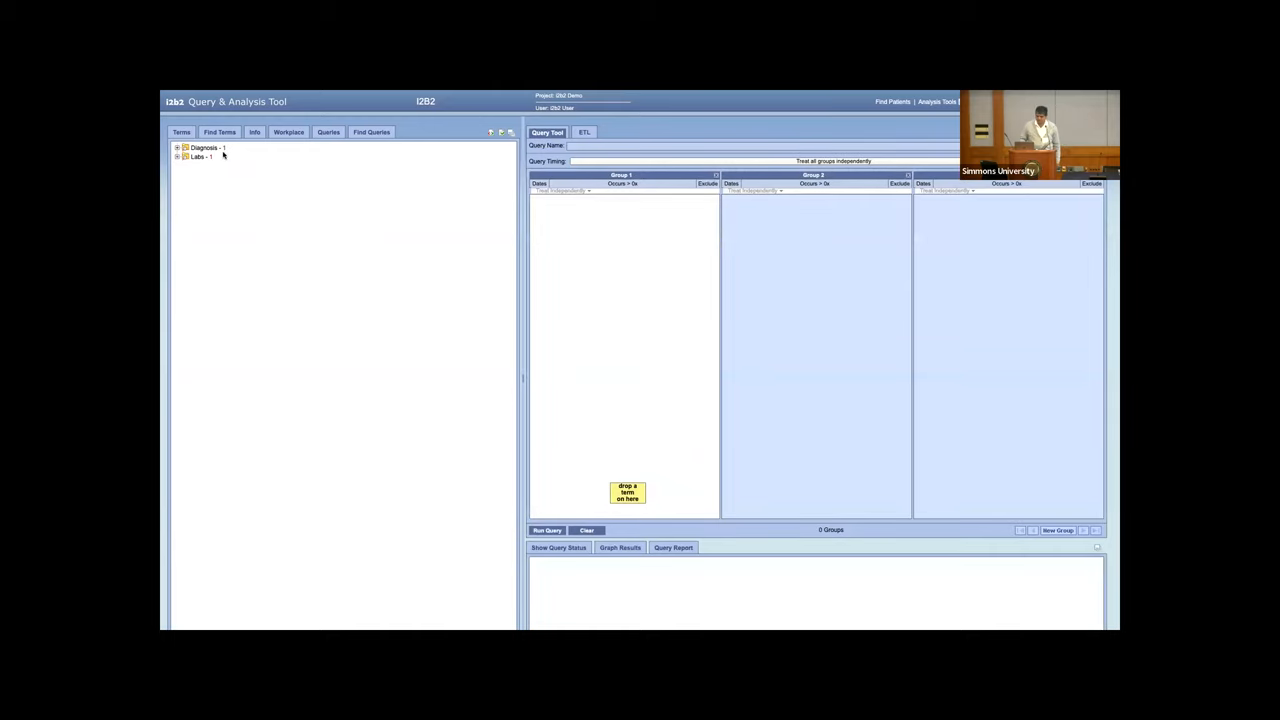
mouse_move(217, 165)
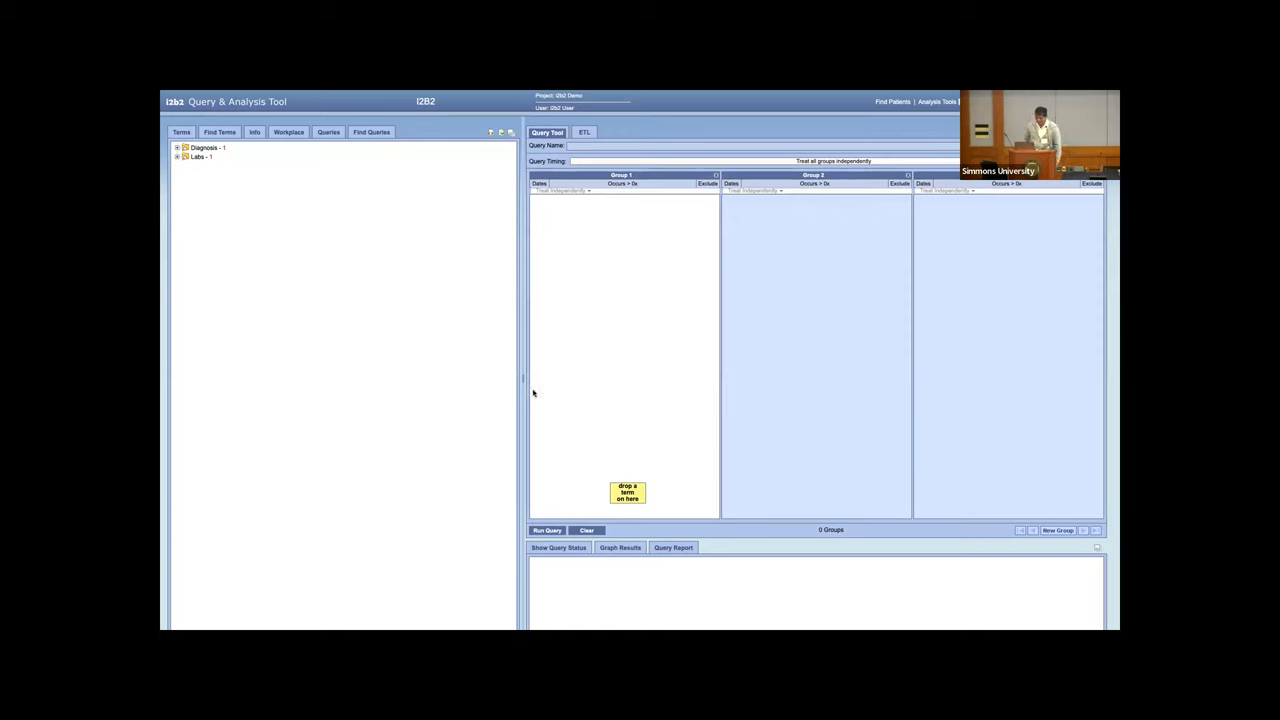
mouse_move(614, 270)
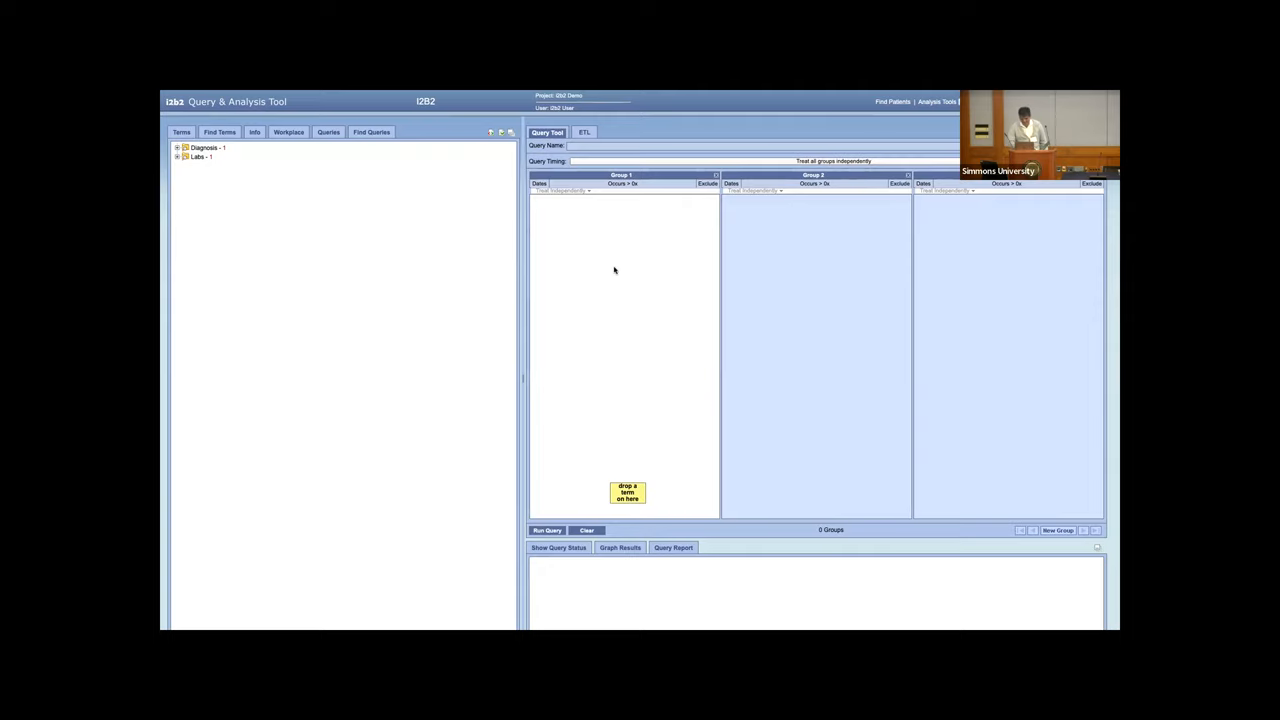